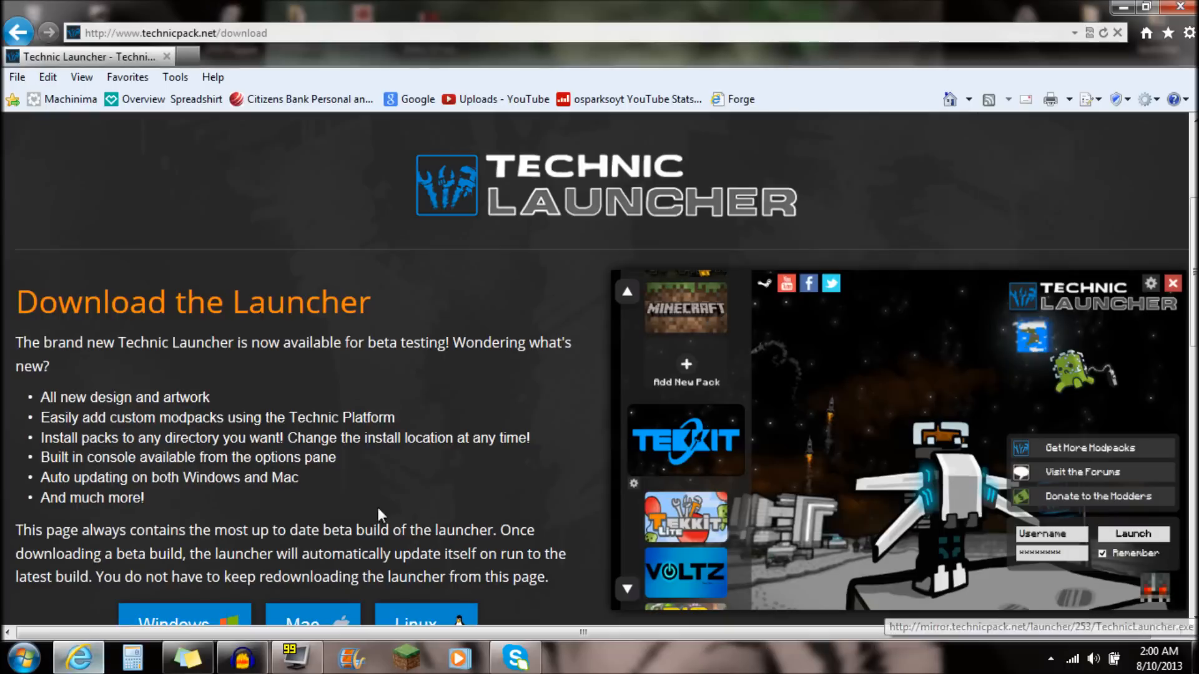
Step: Run the TechnicLauncher file from the desktop and approve the unverified-publisher security prompt
{"action": "scroll", "scroll_direction": "up", "scroll_amount": 3}
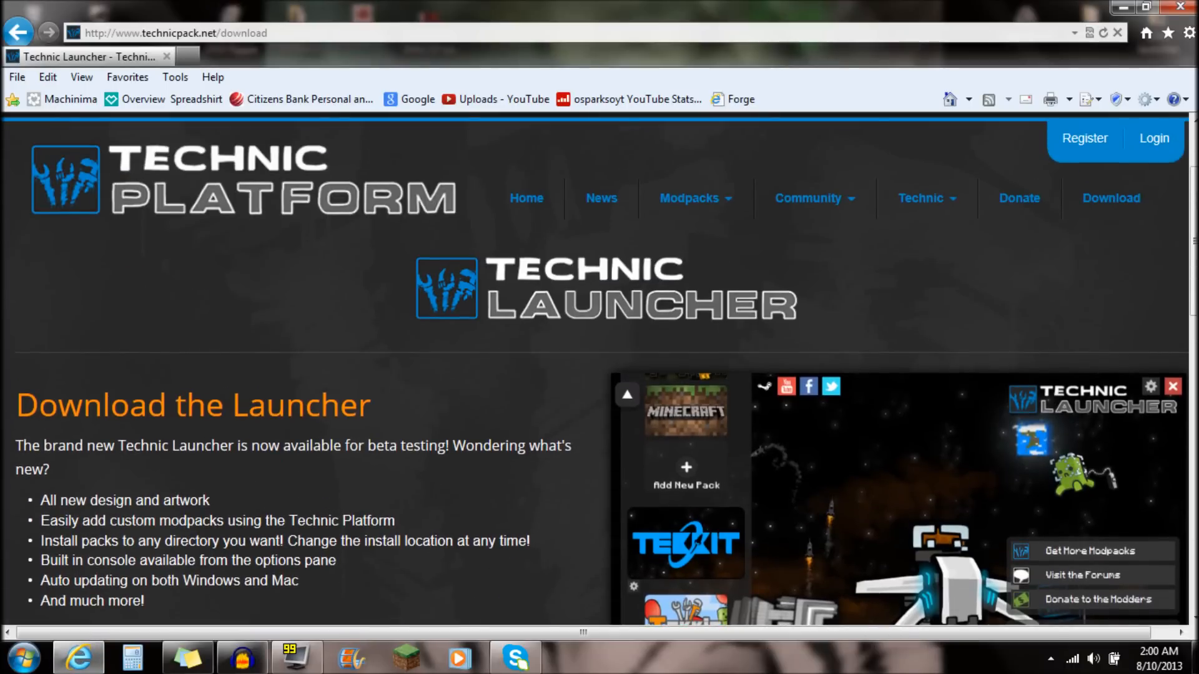
{"action": "scroll", "scroll_direction": "down", "scroll_amount": 3}
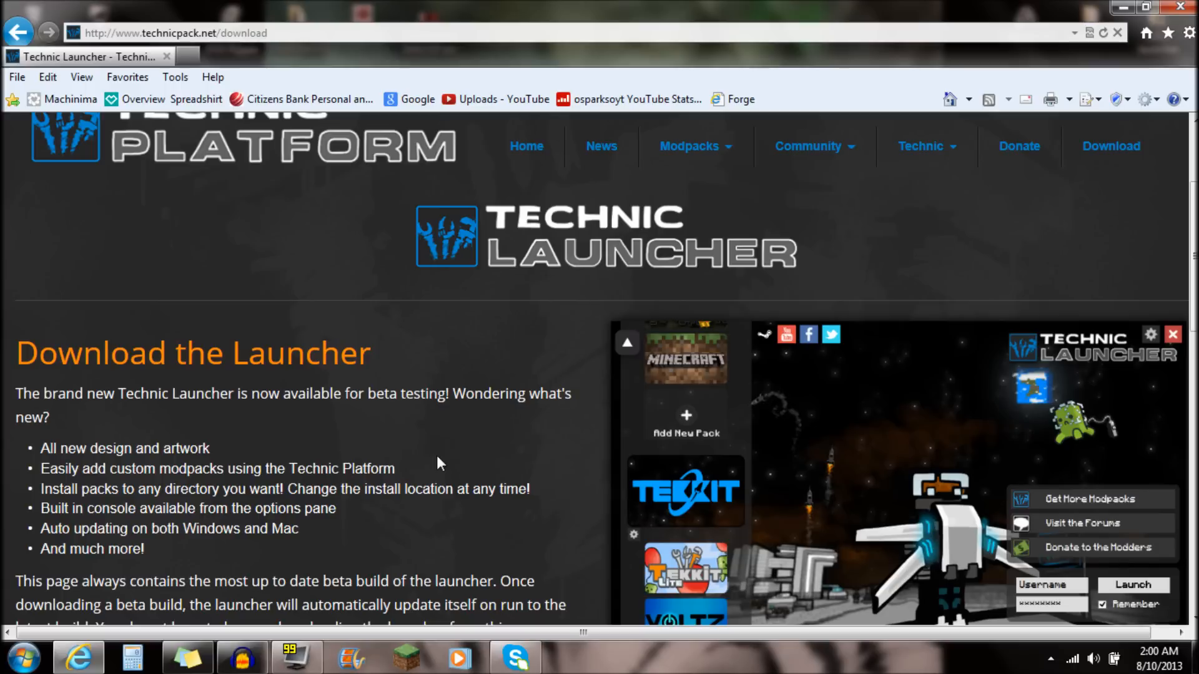
{"action": "scroll", "scroll_direction": "up", "scroll_amount": 3}
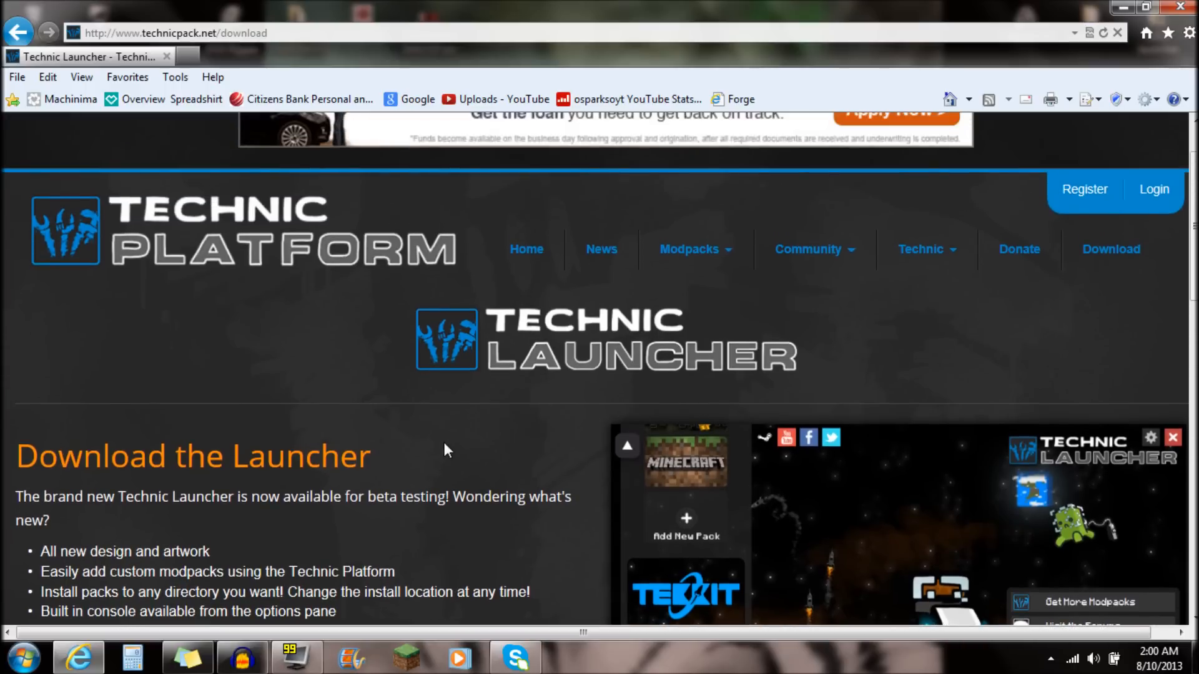
{"action": "mouse_move", "coordinate": [195, 265]}
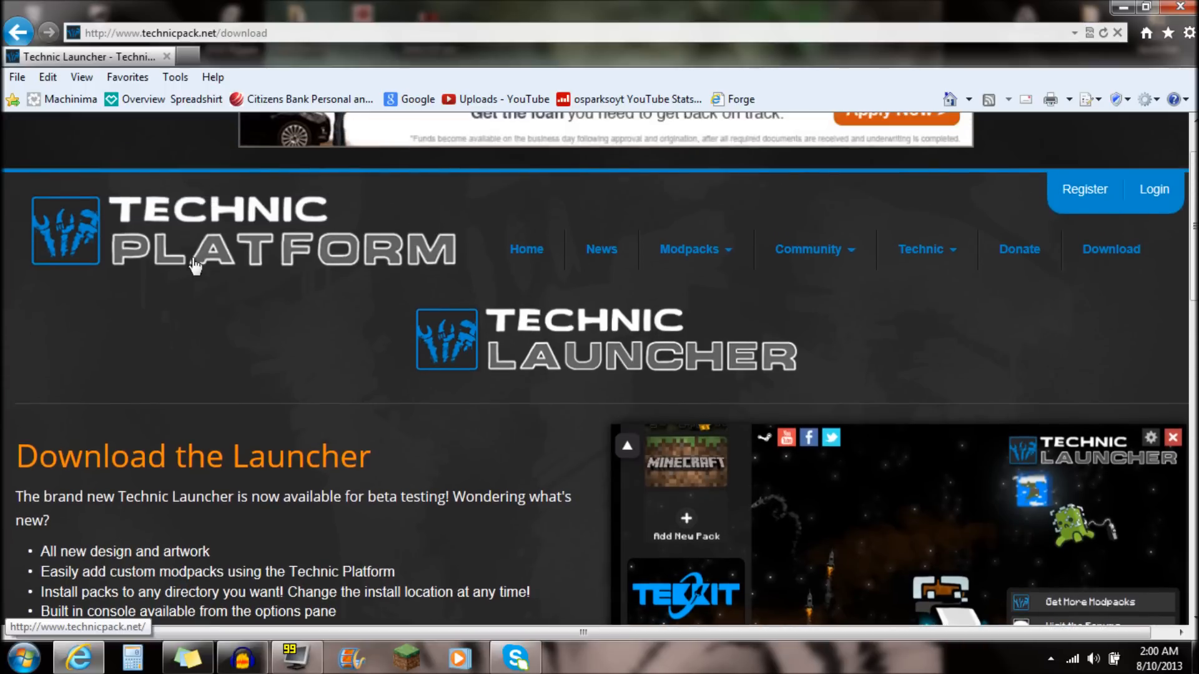
{"action": "mouse_move", "coordinate": [374, 214]}
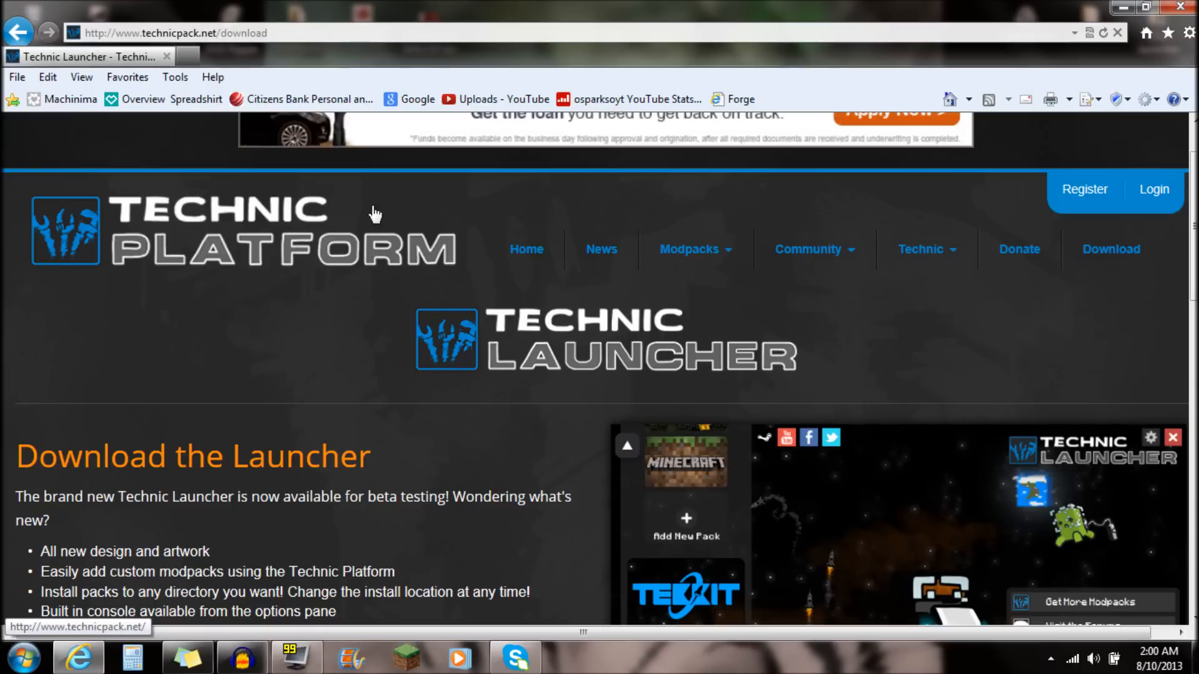
{"action": "mouse_move", "coordinate": [480, 464]}
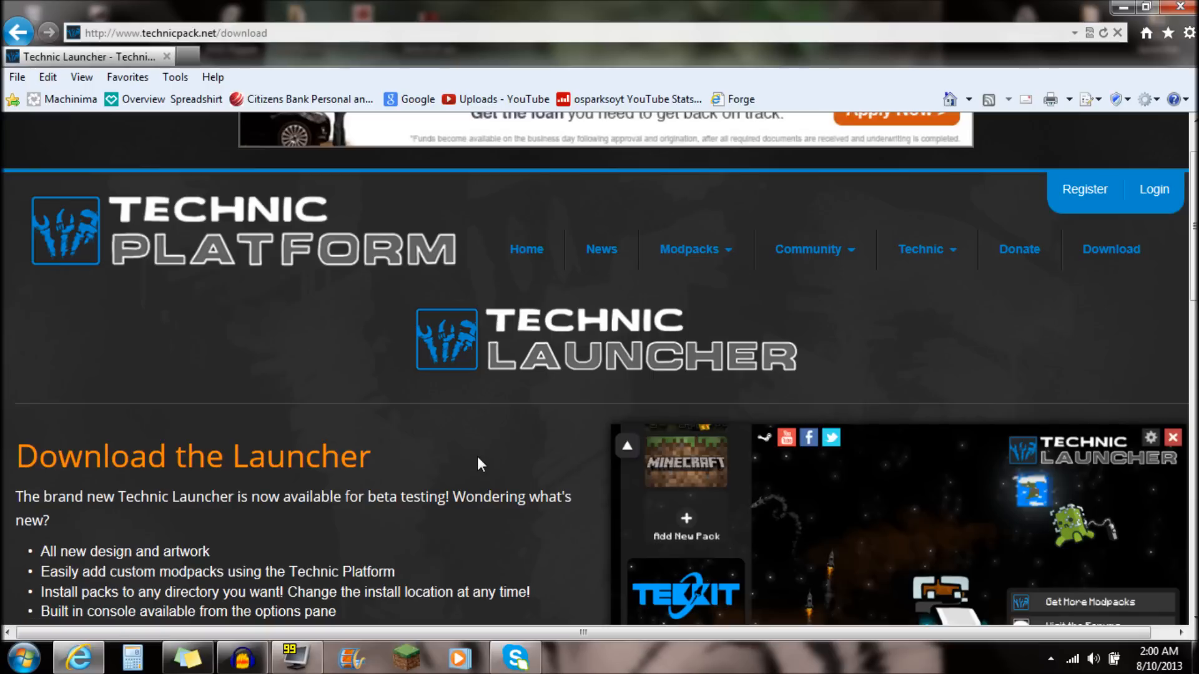
{"action": "scroll", "scroll_direction": "down", "scroll_amount": 3}
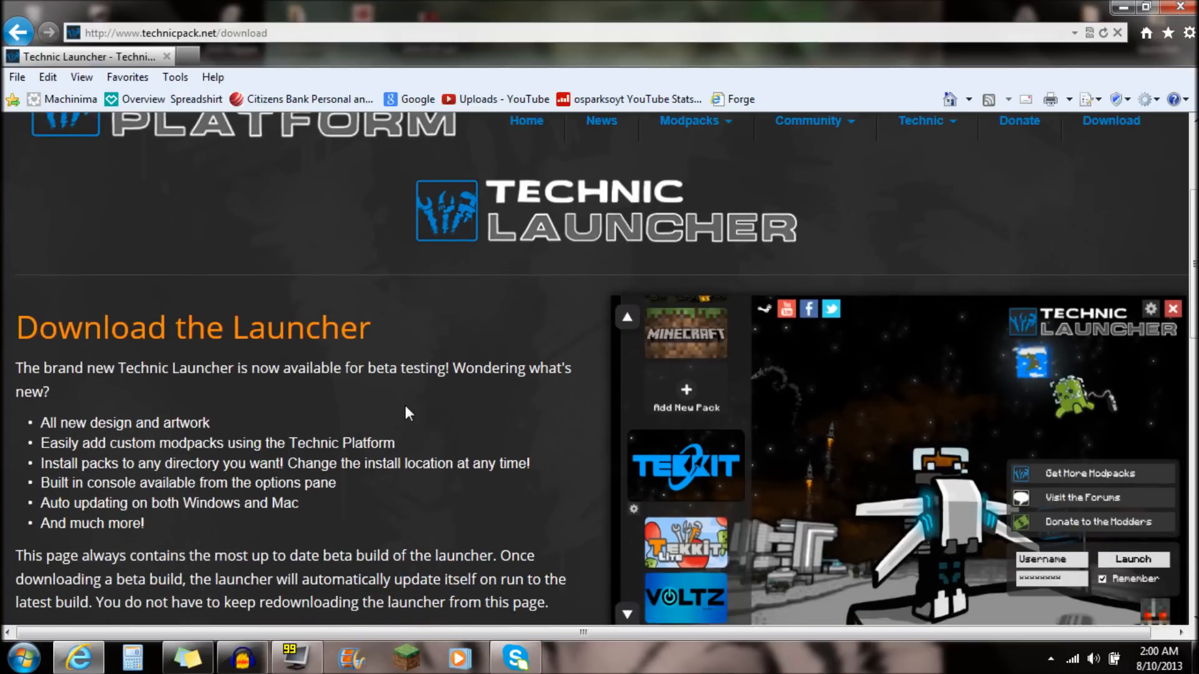
{"action": "scroll", "scroll_direction": "up", "scroll_amount": 3}
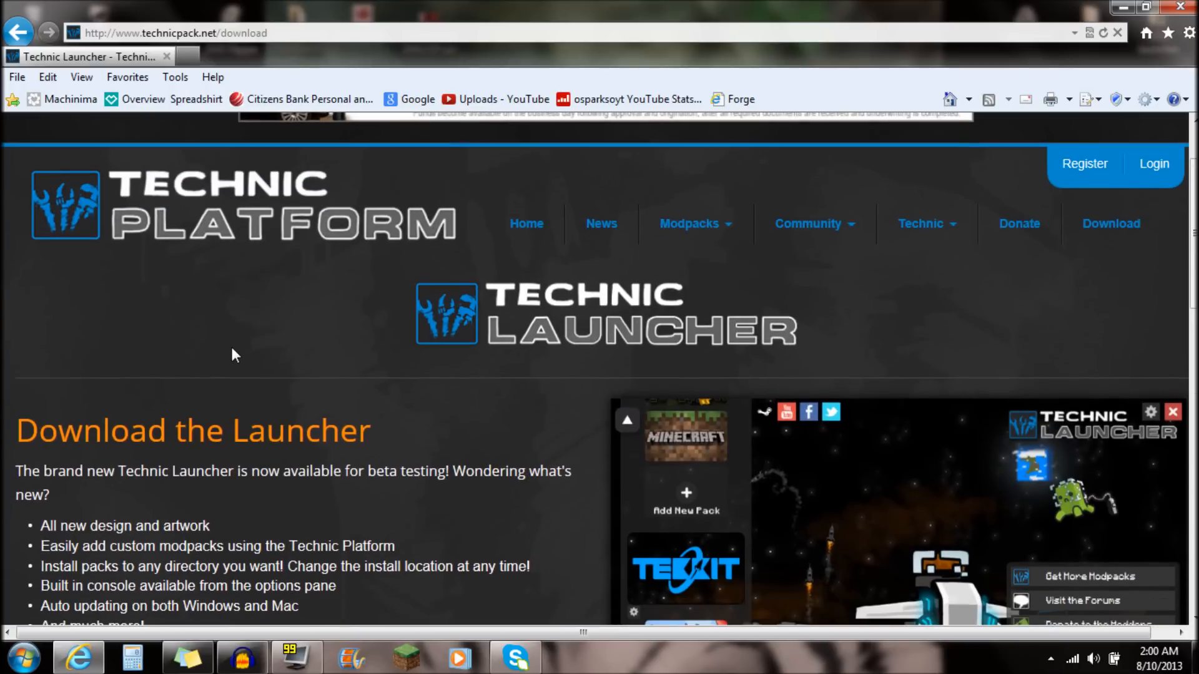
{"action": "scroll", "scroll_direction": "down", "scroll_amount": 3}
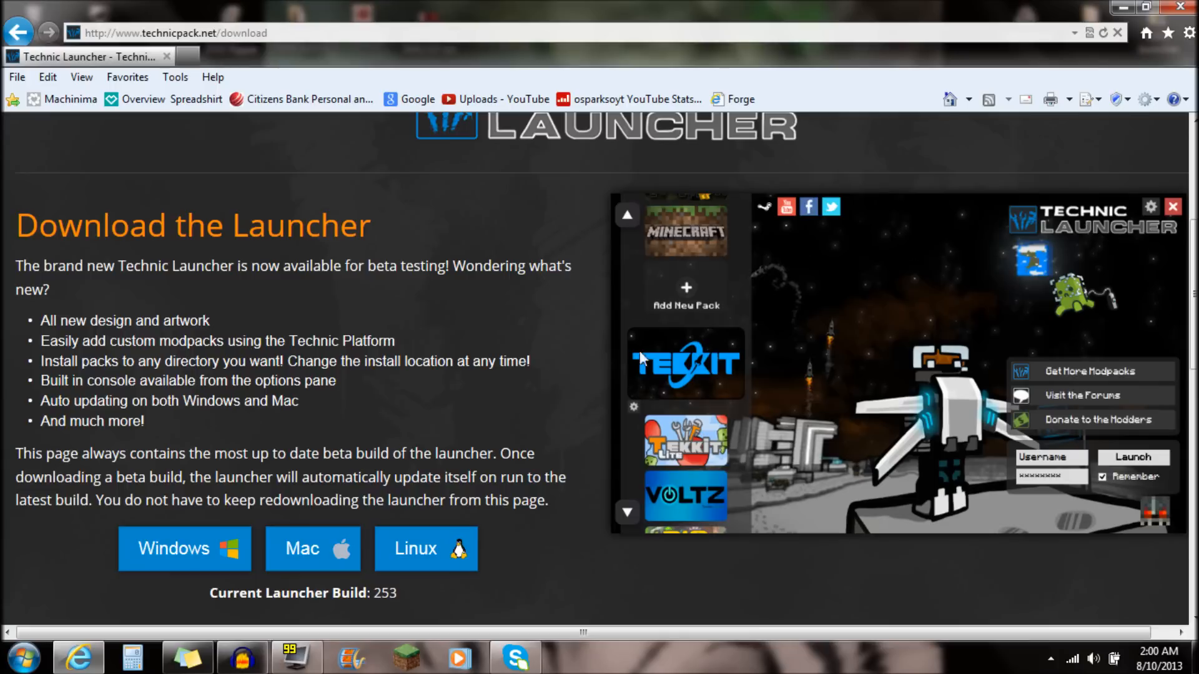
{"action": "mouse_move", "coordinate": [920, 415]}
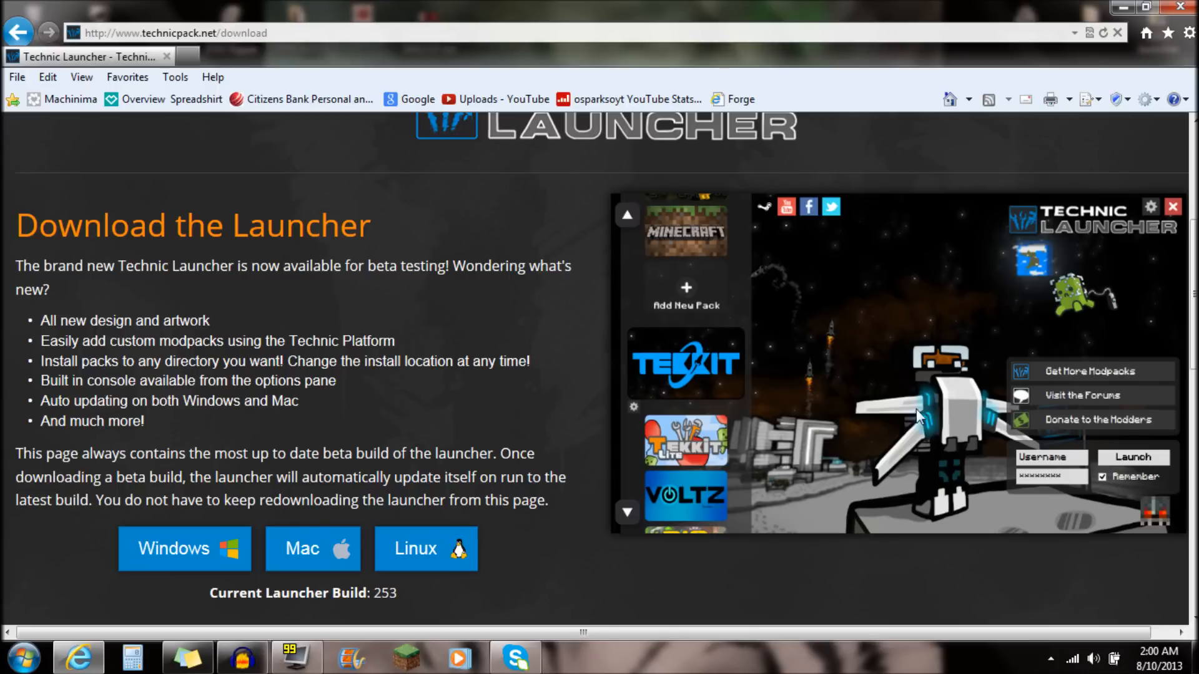
{"action": "scroll", "scroll_direction": "up", "scroll_amount": 3}
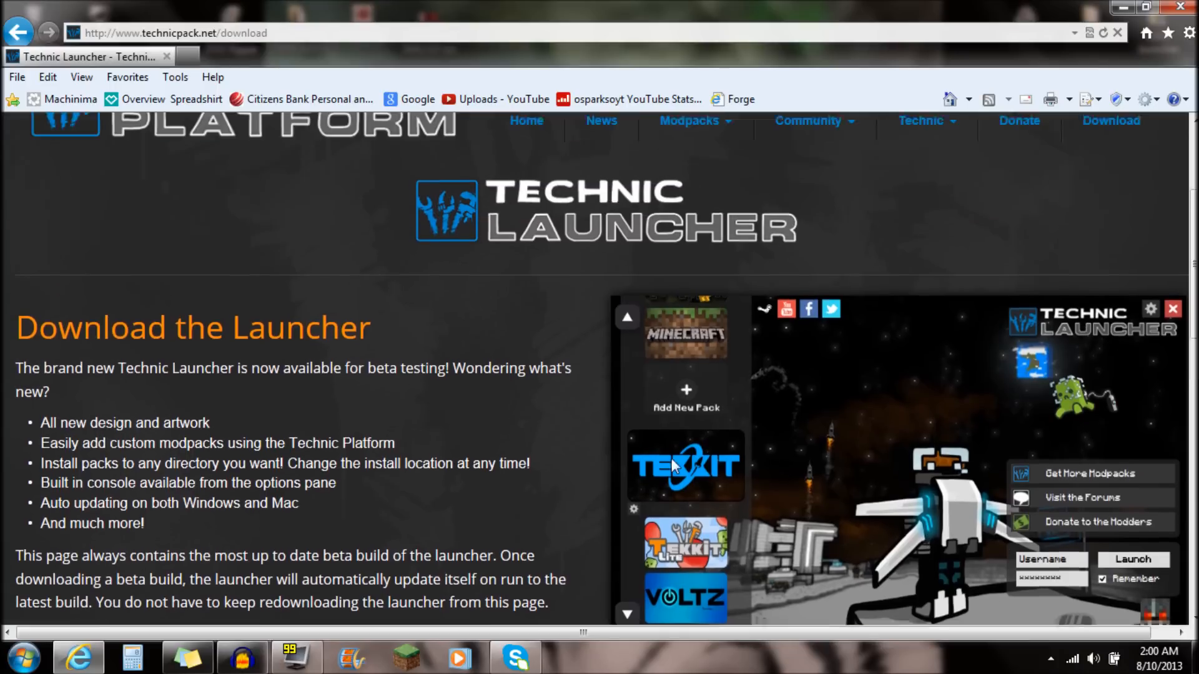
{"action": "scroll", "scroll_direction": "down", "scroll_amount": 3}
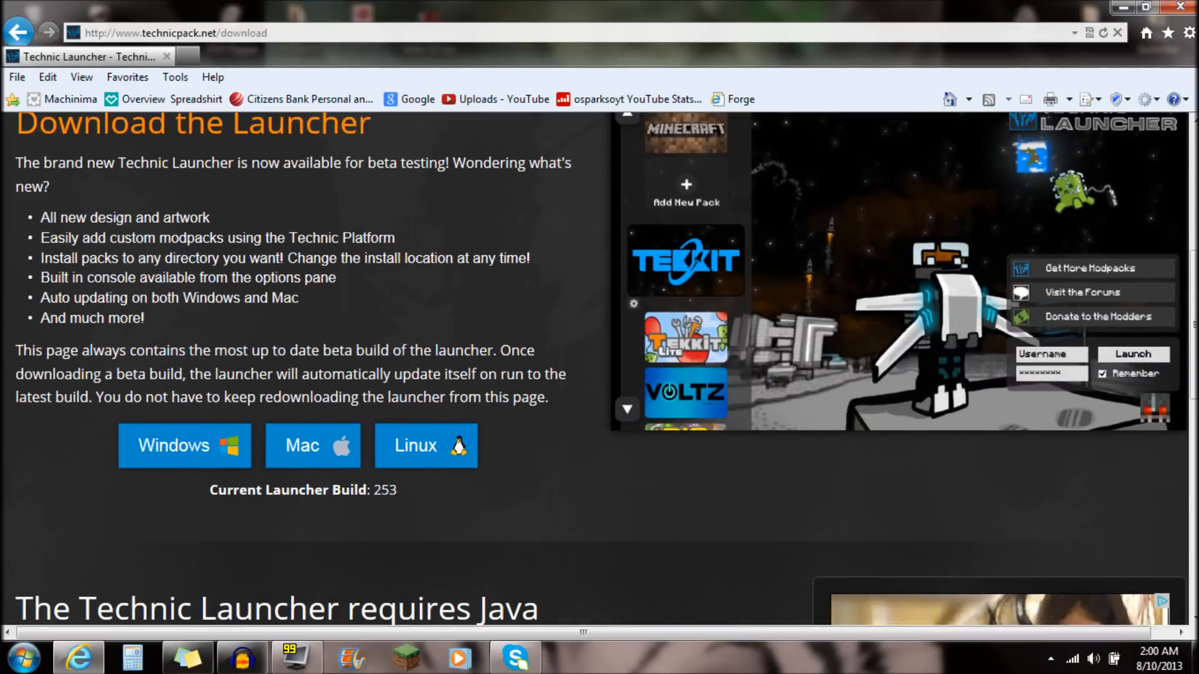
{"action": "scroll", "scroll_direction": "down", "scroll_amount": 3}
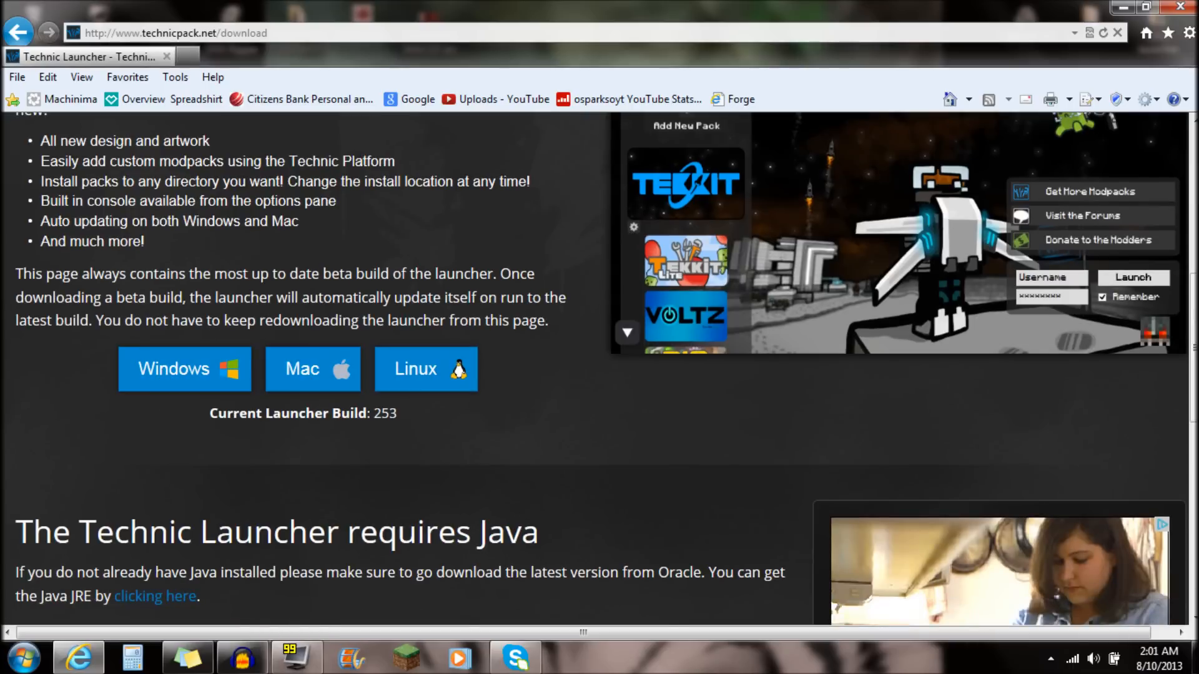
{"action": "mouse_move", "coordinate": [512, 344]}
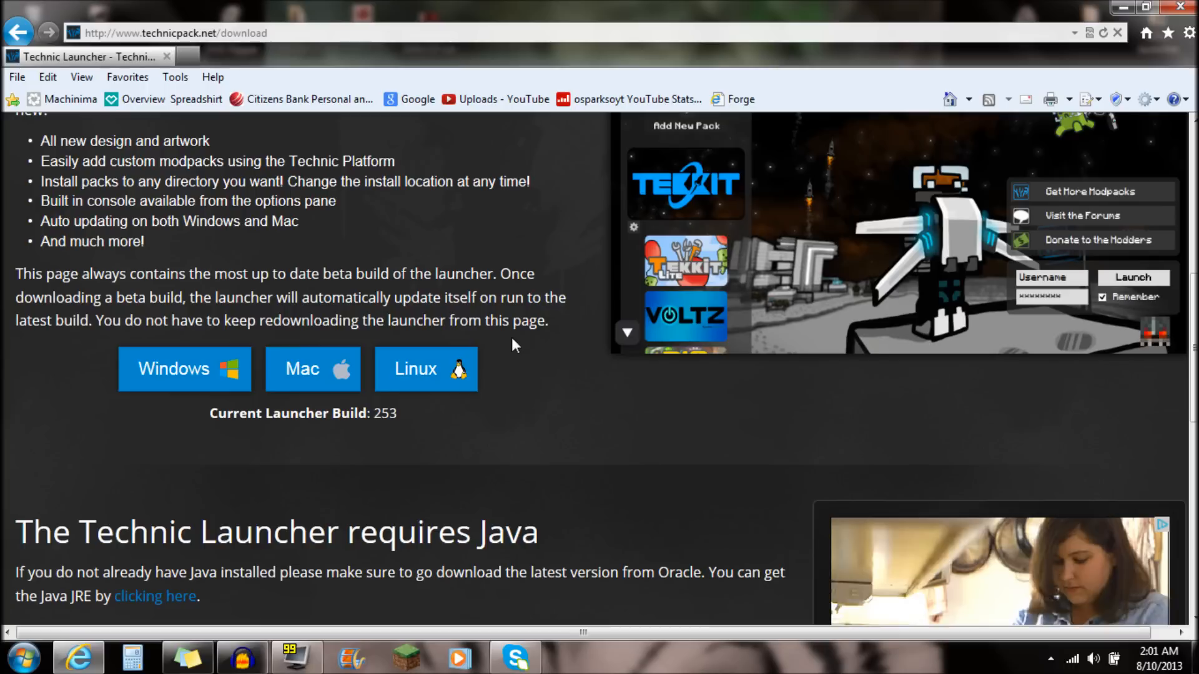
{"action": "mouse_move", "coordinate": [185, 375]}
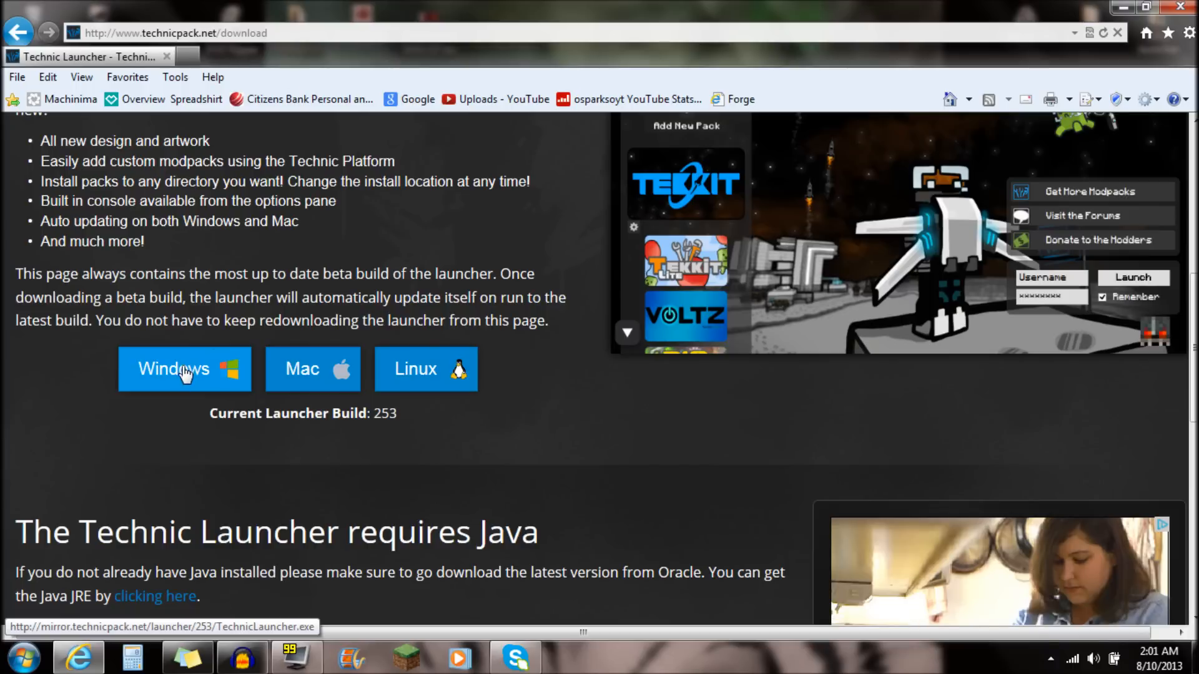
{"action": "scroll", "scroll_direction": "up", "scroll_amount": 3}
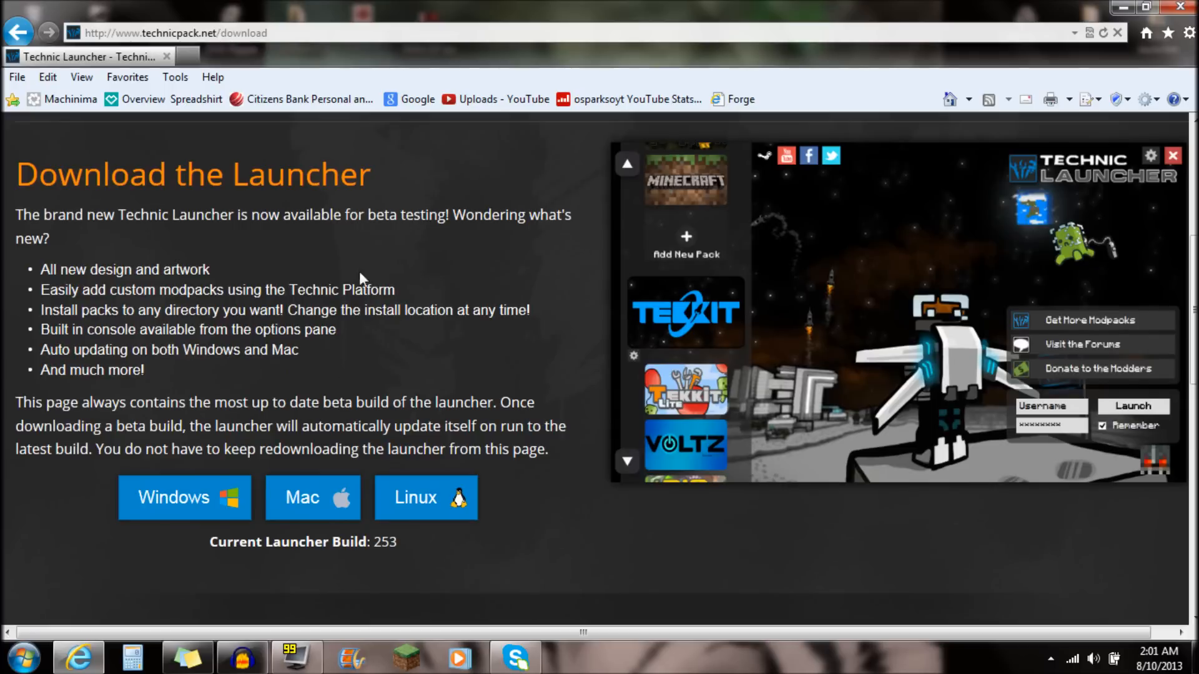
{"action": "scroll", "scroll_direction": "down", "scroll_amount": 3}
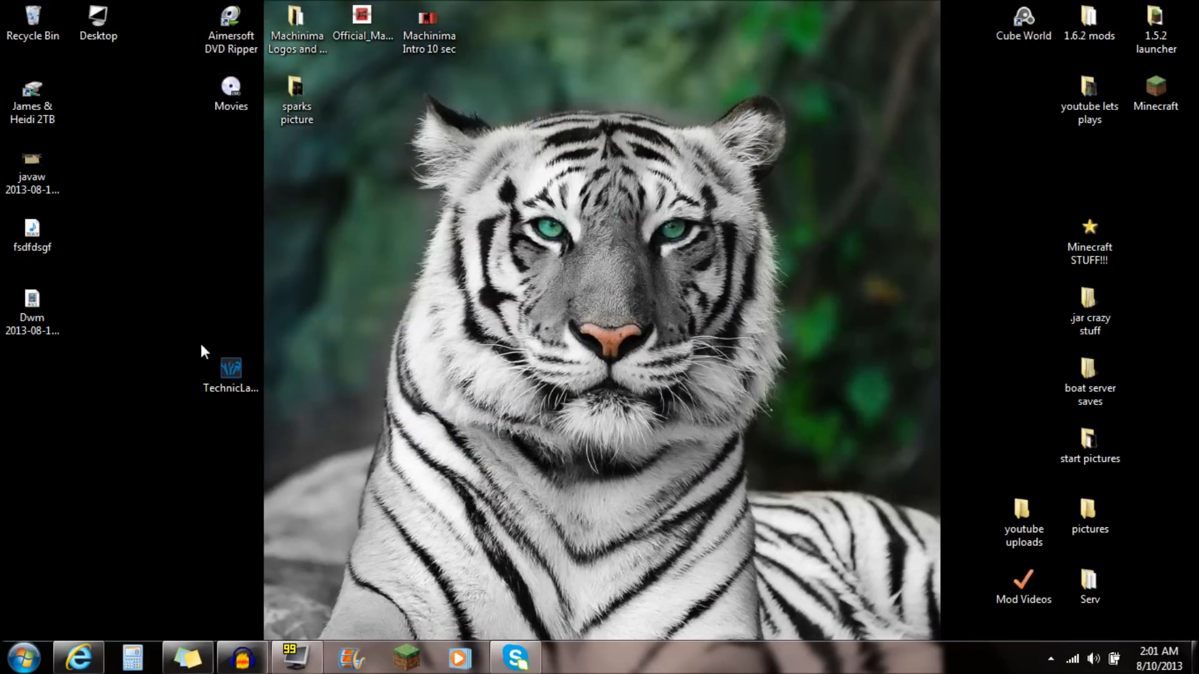
{"action": "mouse_move", "coordinate": [231, 369]}
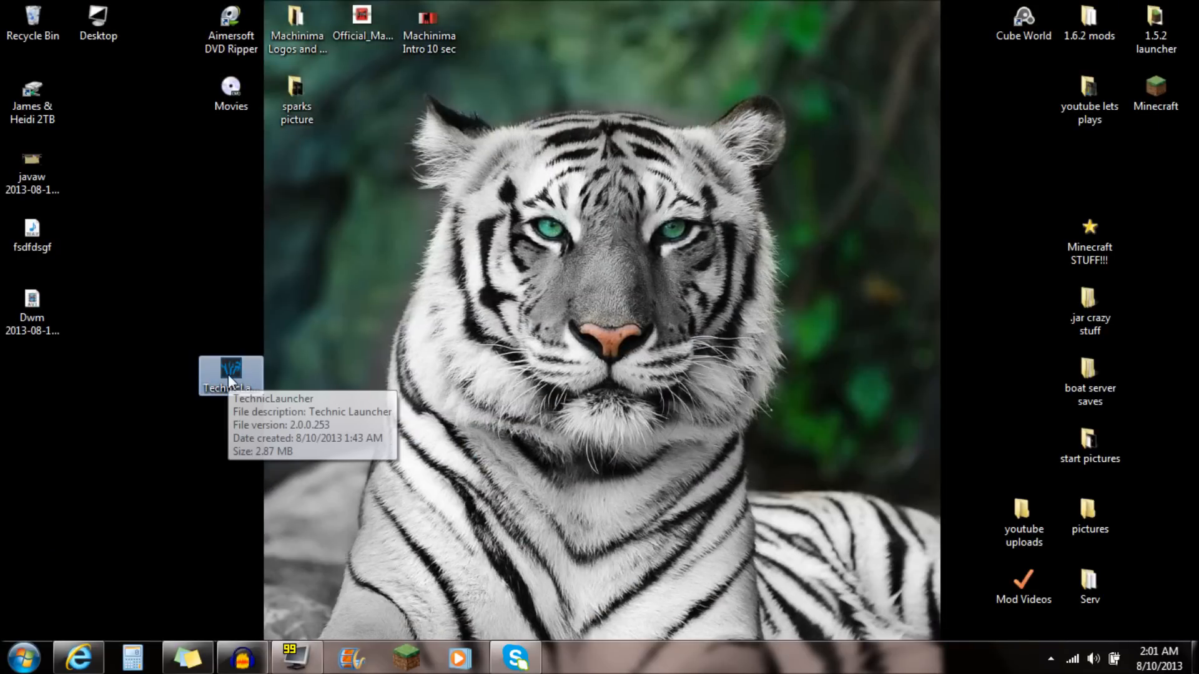
{"action": "double_click", "coordinate": [231, 371]}
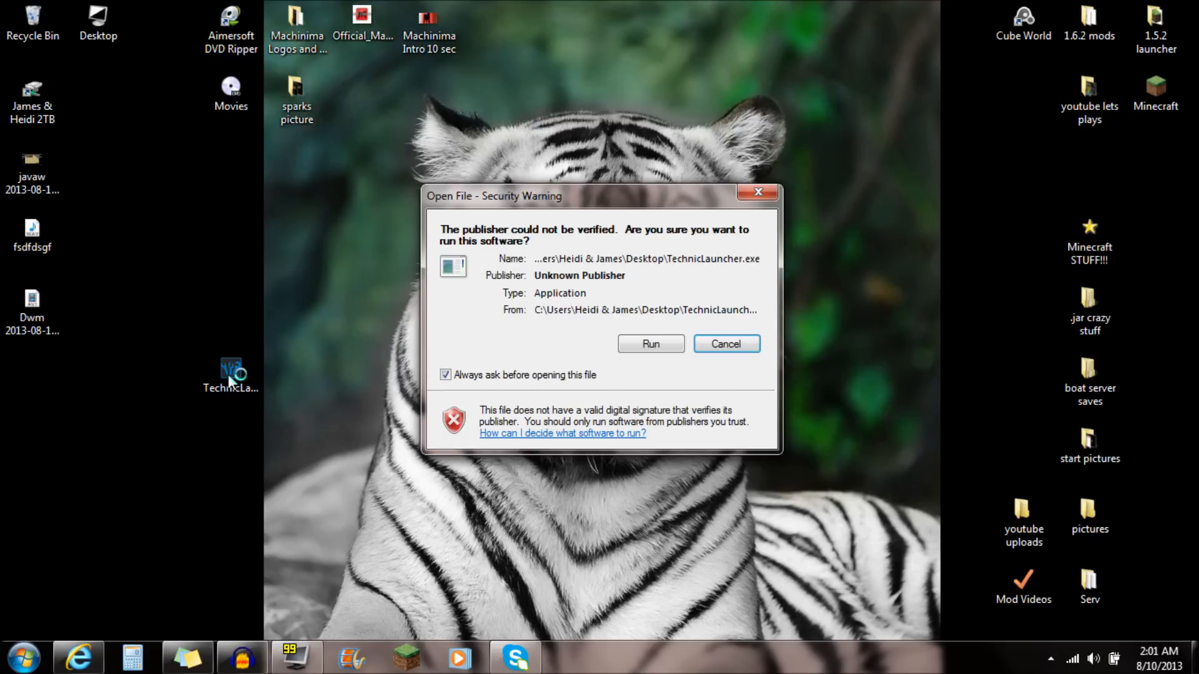
{"action": "mouse_move", "coordinate": [526, 267]}
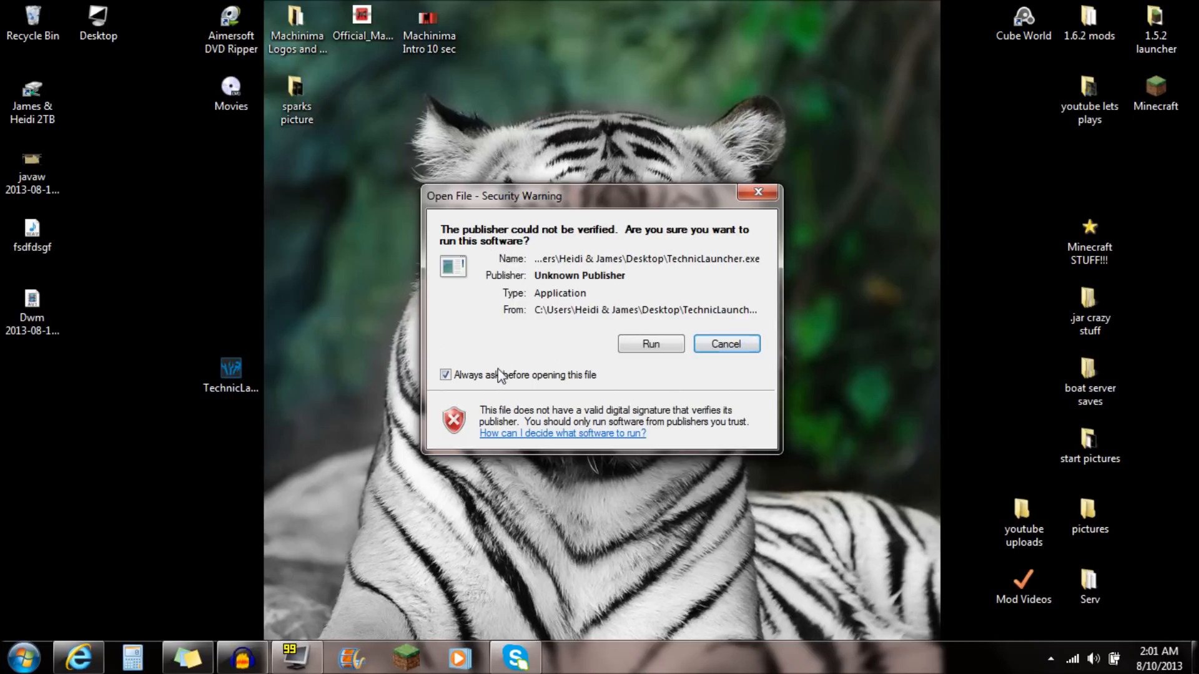
{"action": "left_click", "coordinate": [649, 344]}
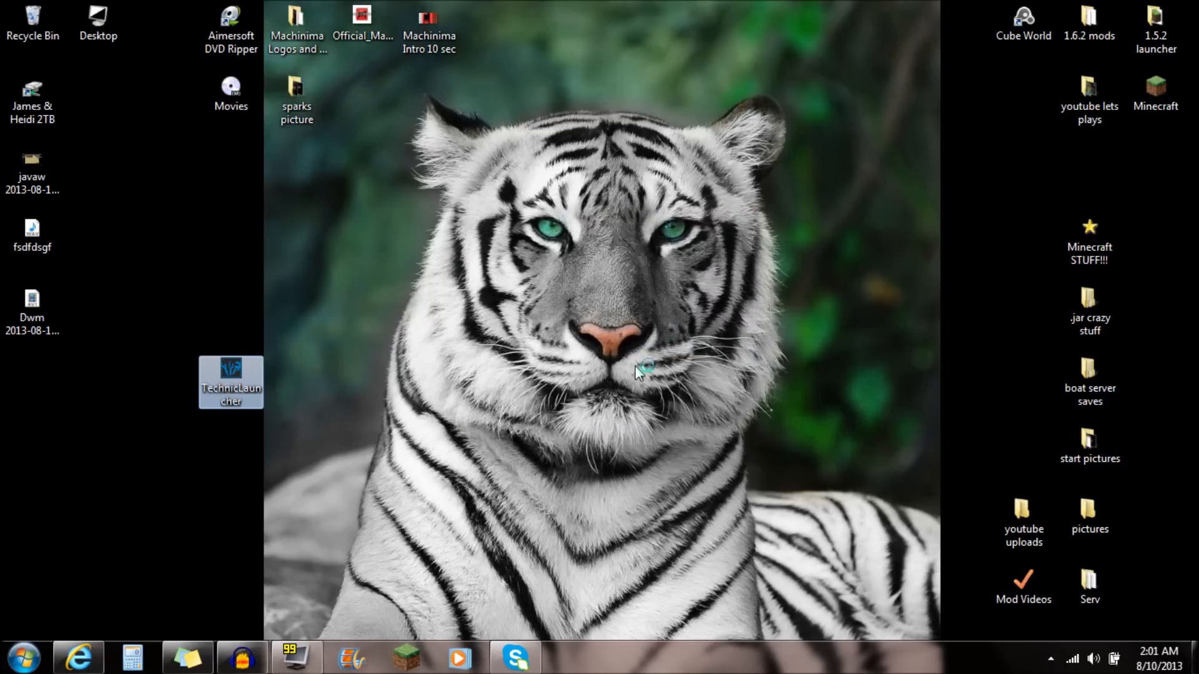
Step: Start TechnicLauncher again and wait past the splash for the modpack list and login fields
{"action": "double_click", "coordinate": [230, 381]}
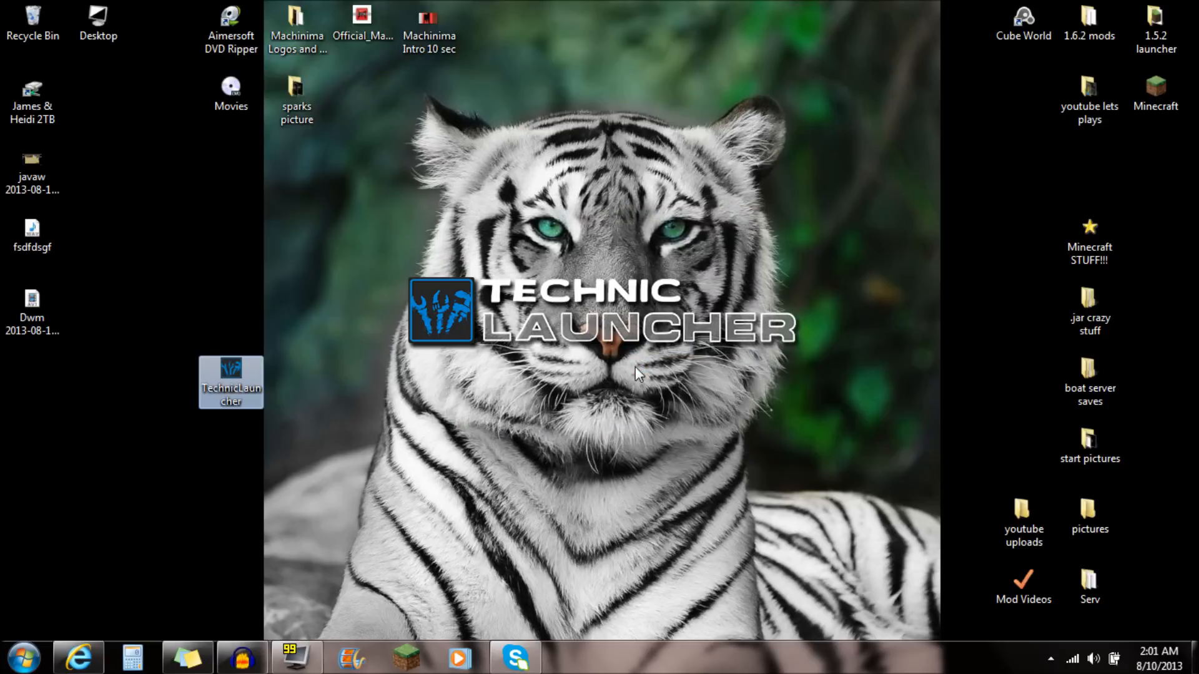
{"action": "double_click", "coordinate": [231, 382]}
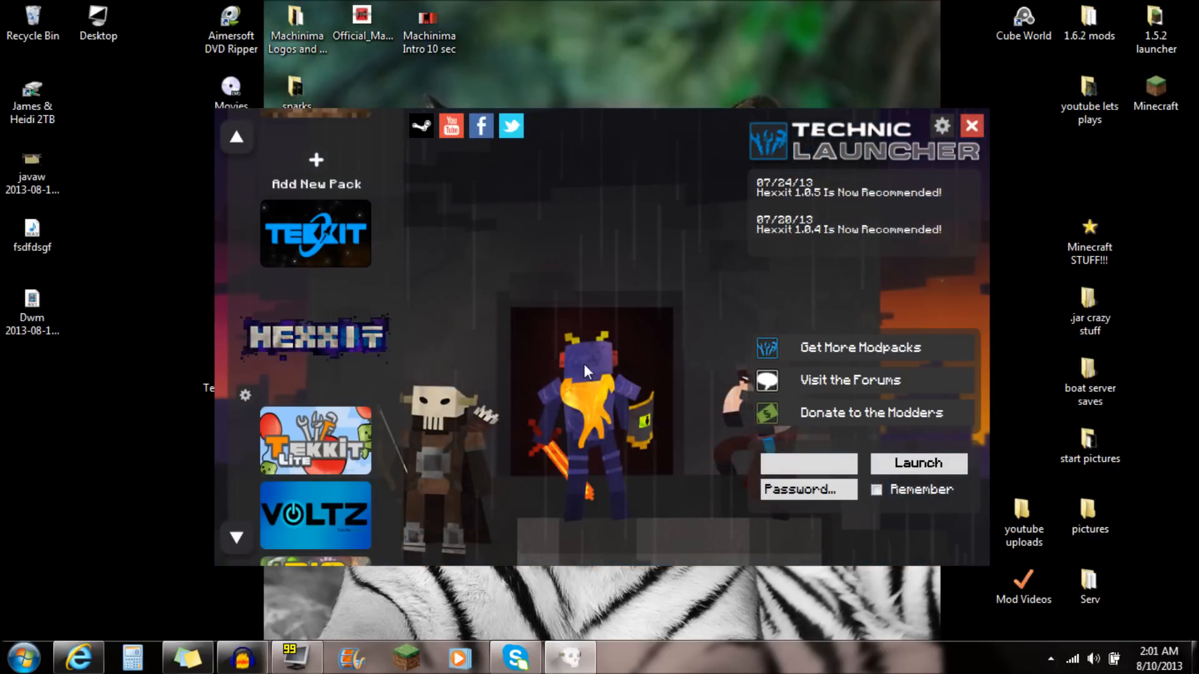
{"action": "mouse_move", "coordinate": [541, 310]}
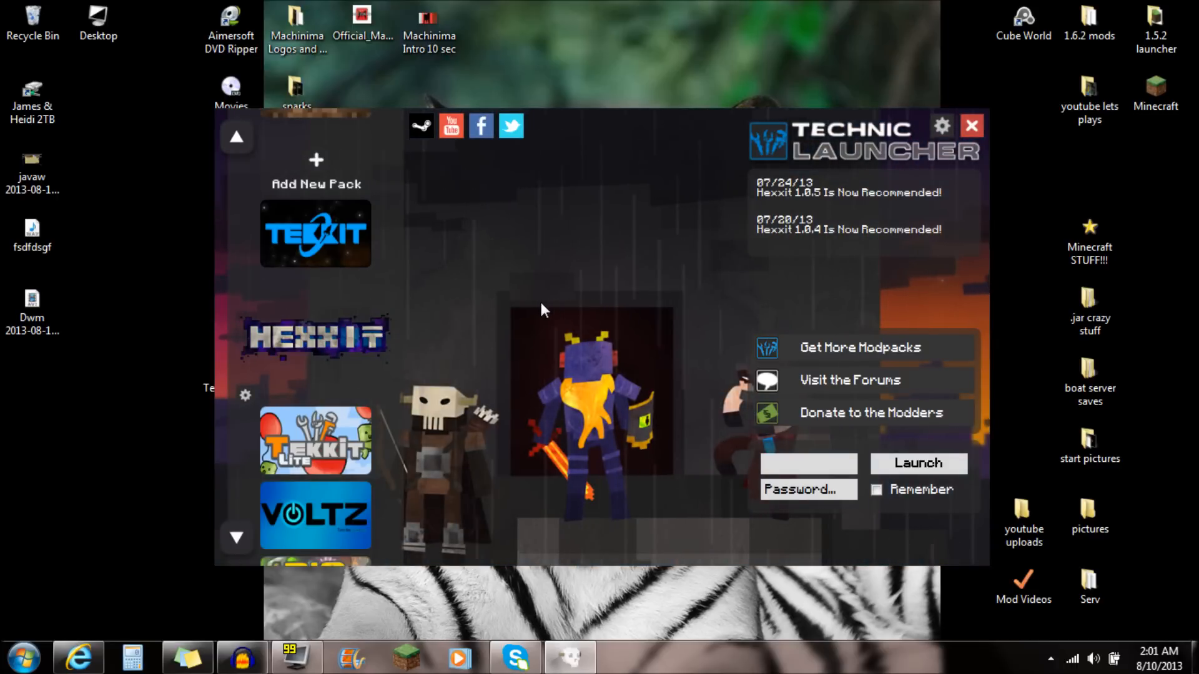
{"action": "left_click", "coordinate": [808, 464]}
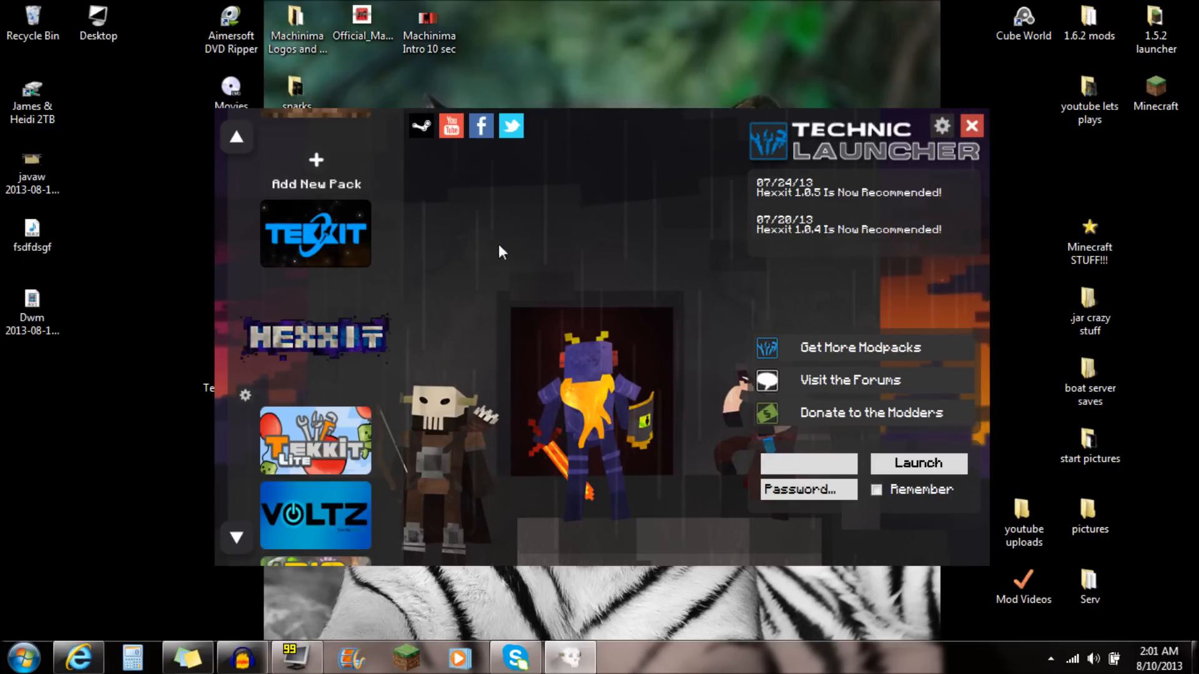
{"action": "mouse_move", "coordinate": [788, 97]}
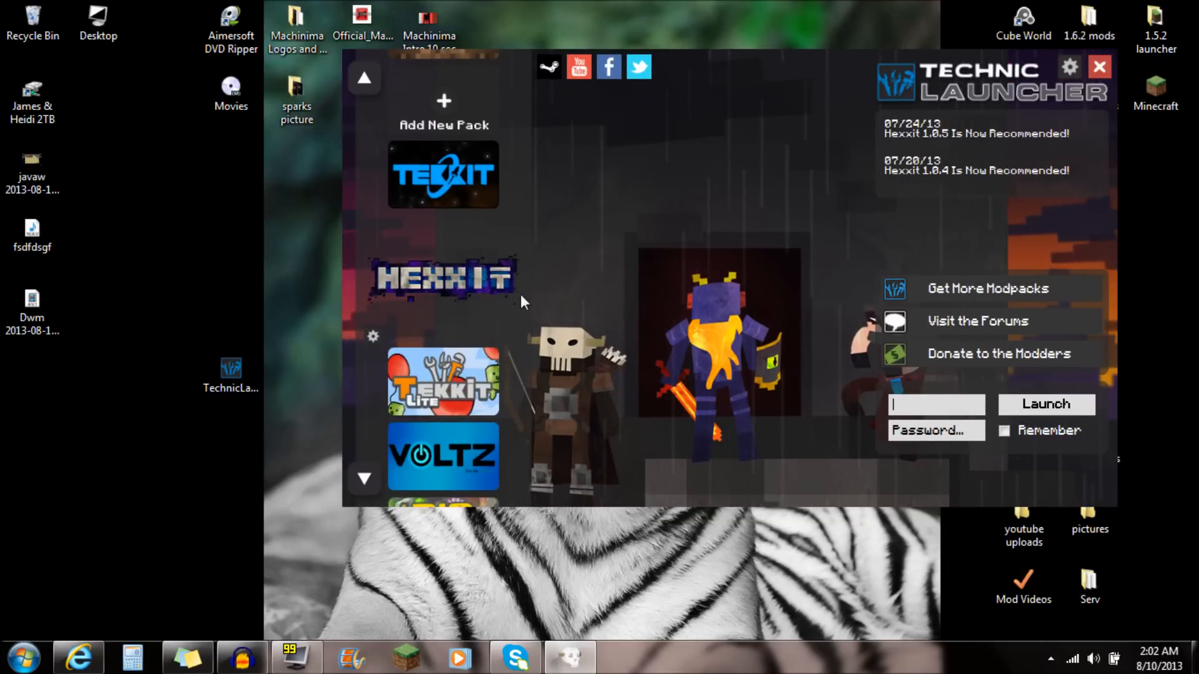
{"action": "mouse_move", "coordinate": [432, 375]}
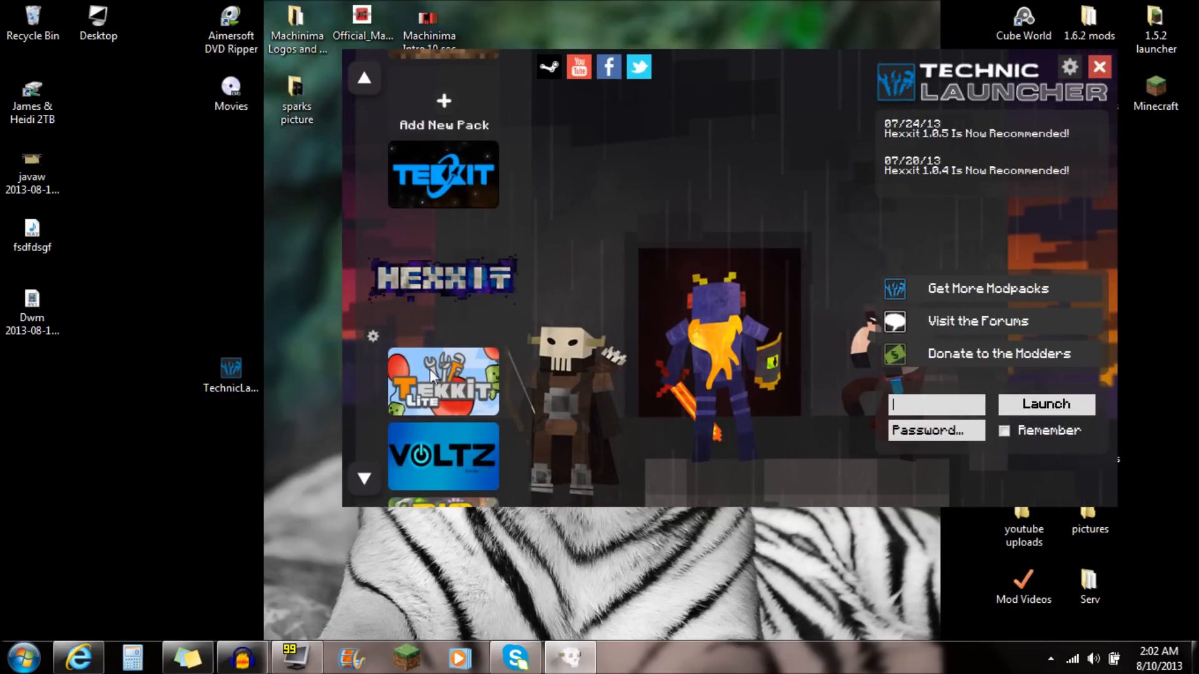
{"action": "mouse_move", "coordinate": [524, 290]}
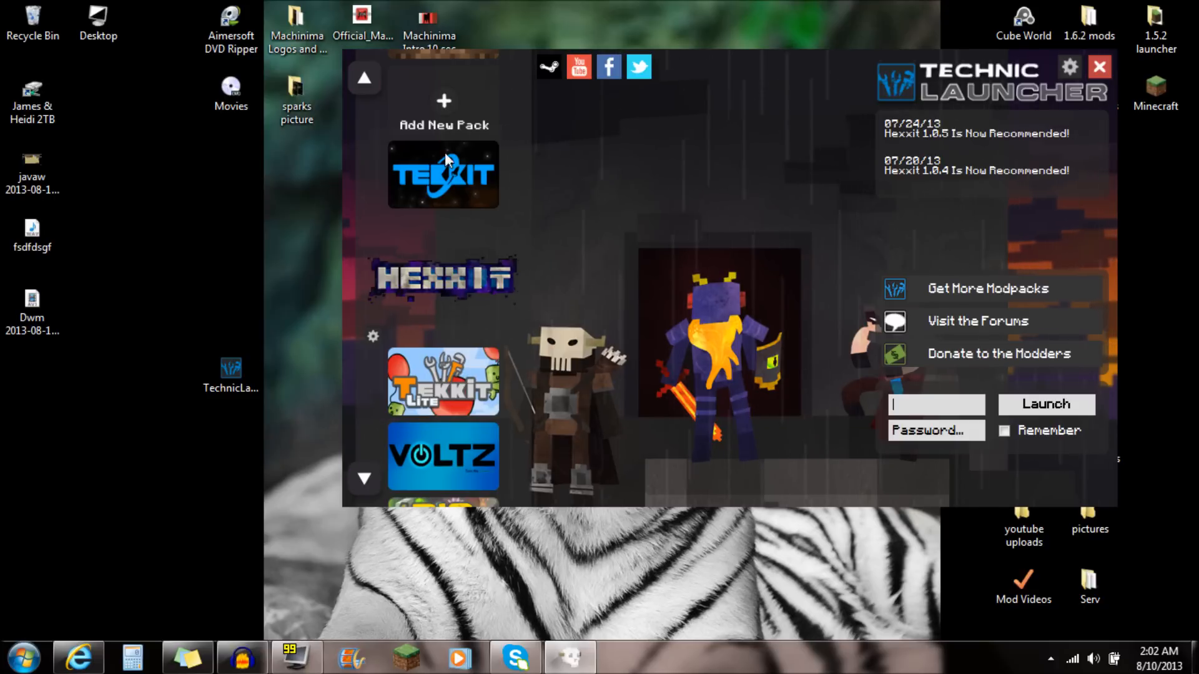
{"action": "mouse_move", "coordinate": [394, 425]}
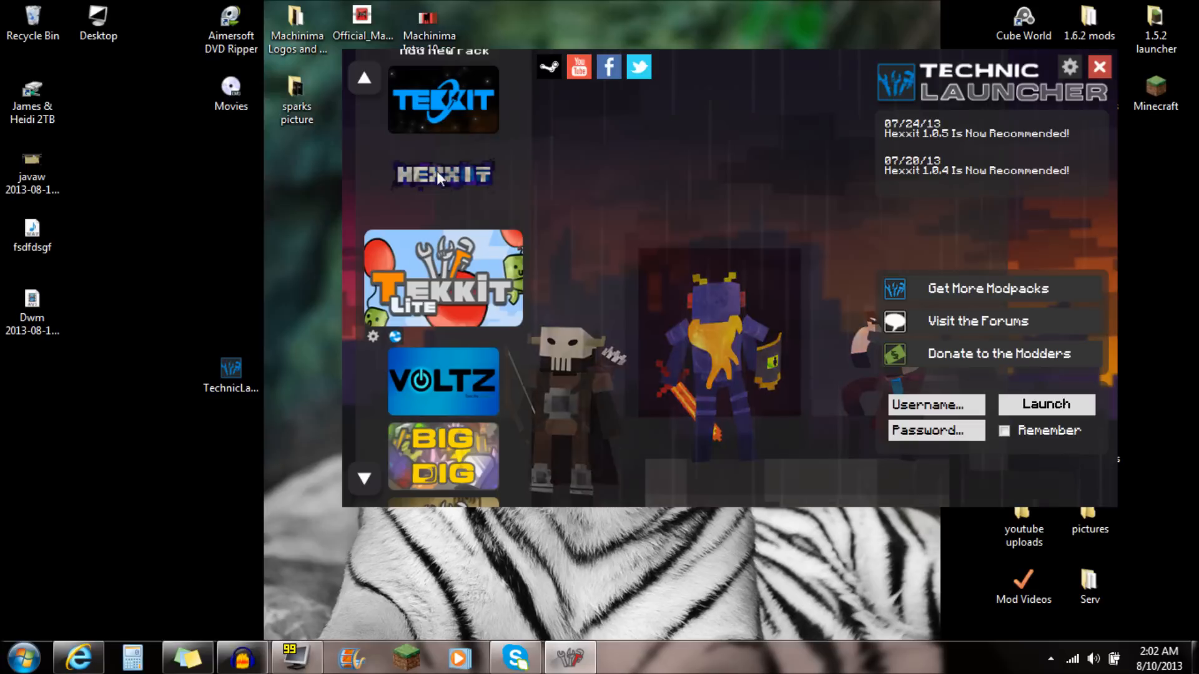
Step: Pick the Hexxit logo in the launcher's modpack sidebar
{"action": "left_click", "coordinate": [442, 173]}
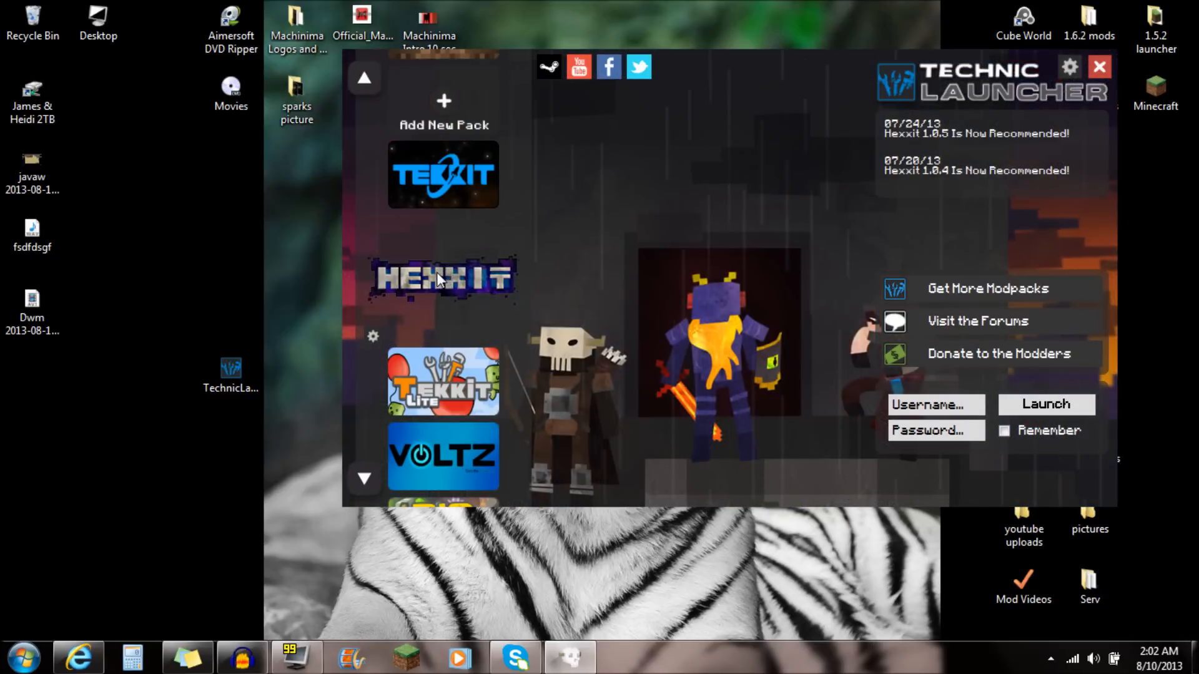
{"action": "mouse_move", "coordinate": [673, 375]}
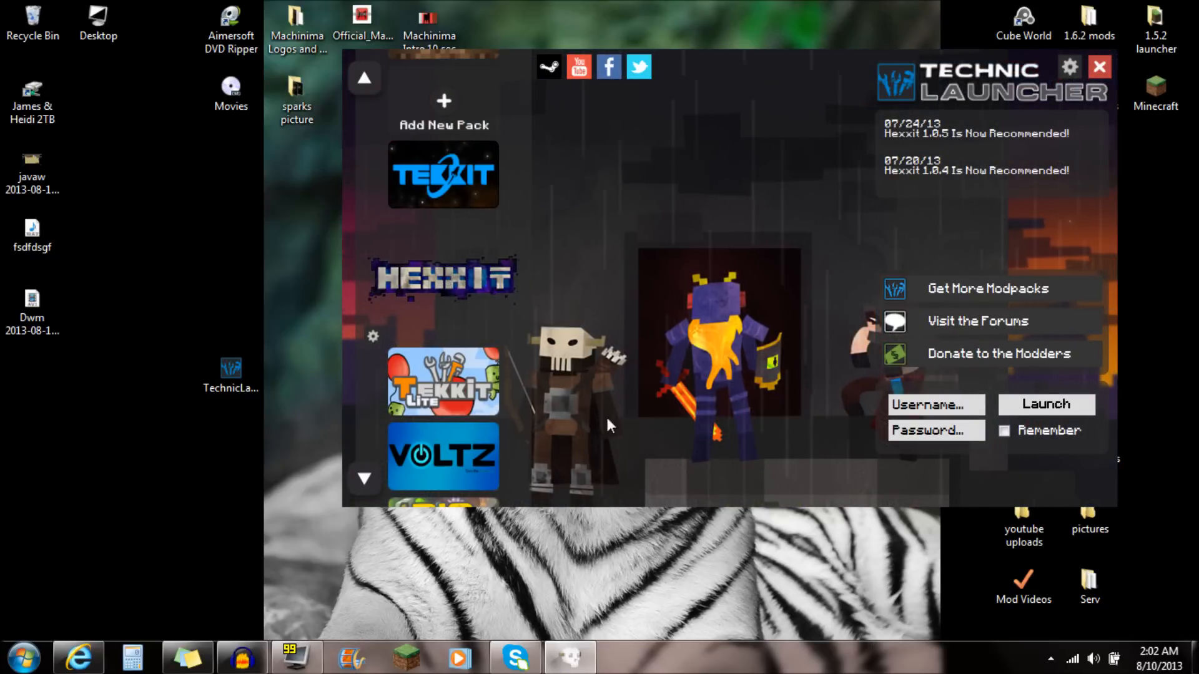
{"action": "mouse_move", "coordinate": [551, 355]}
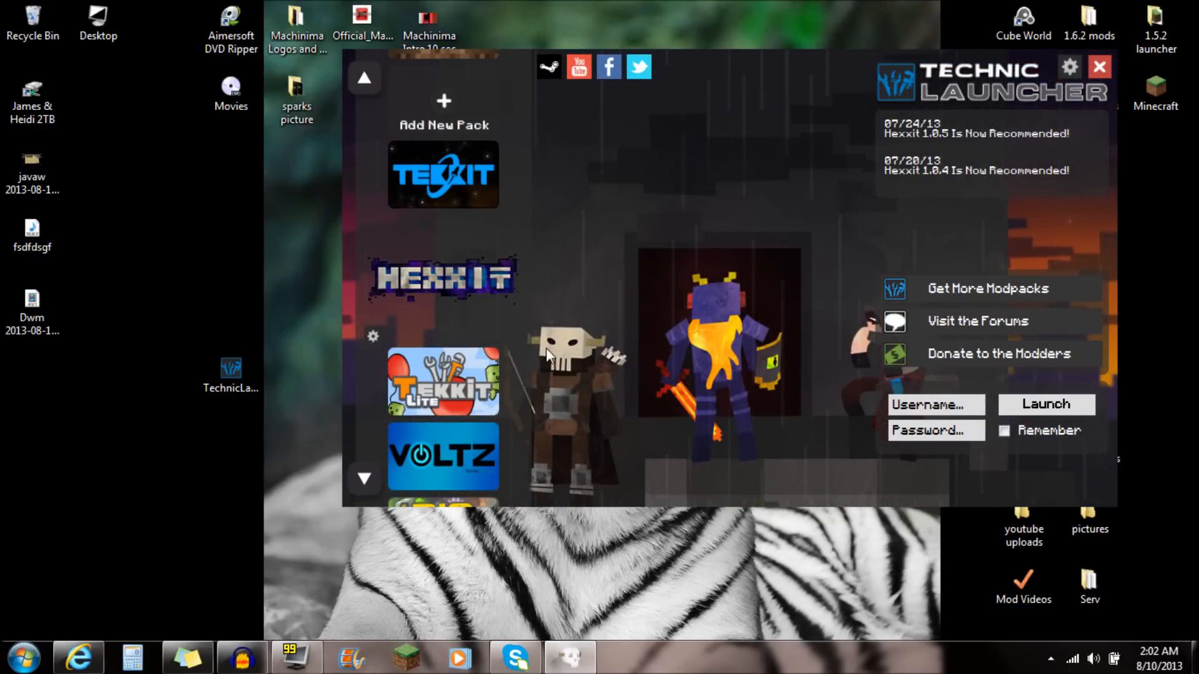
{"action": "mouse_move", "coordinate": [579, 376]}
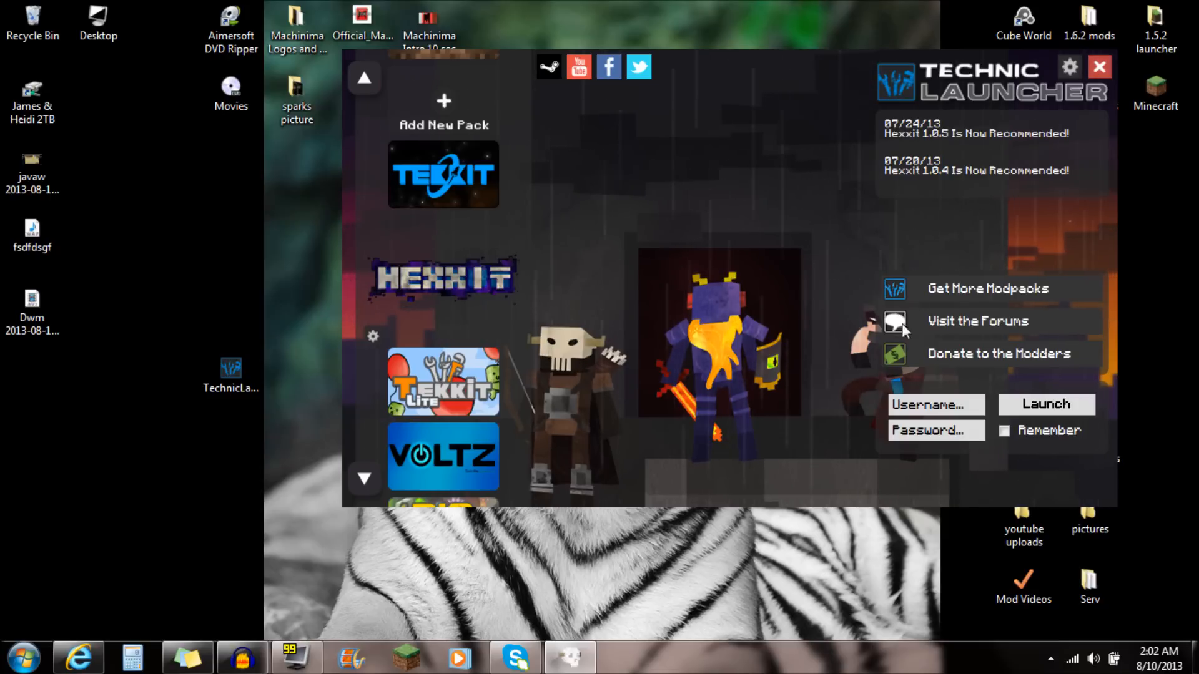
{"action": "left_click", "coordinate": [935, 404]}
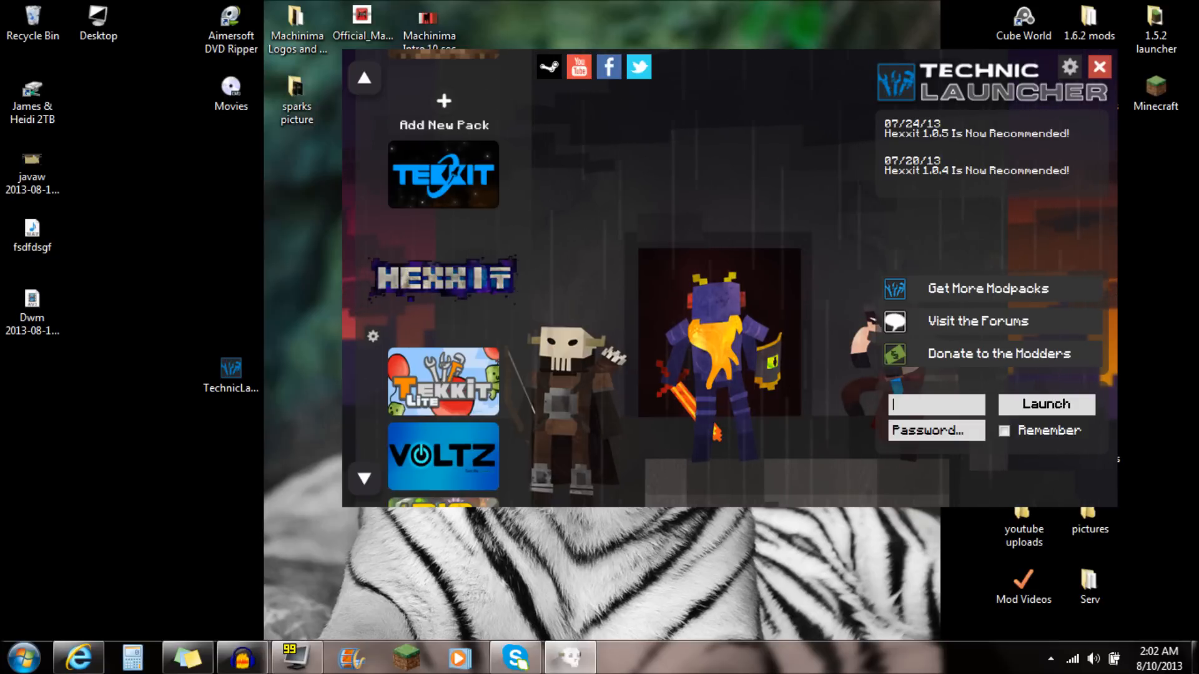
{"action": "type", "text": "ospa"}
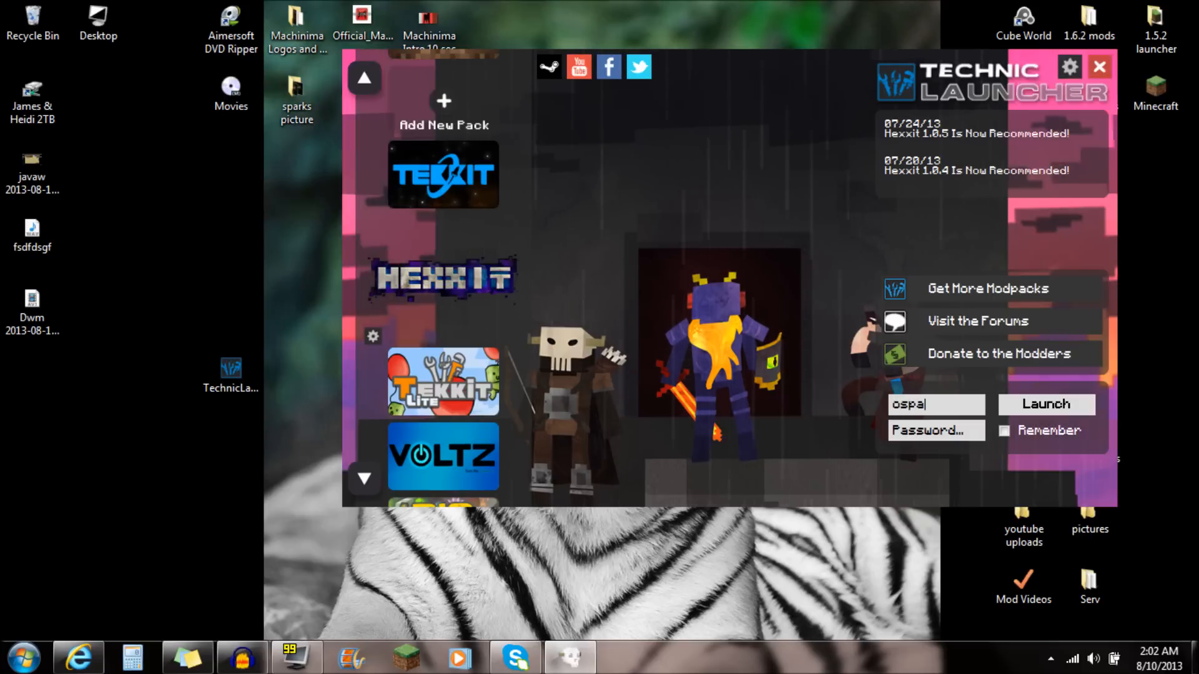
{"action": "key", "text": "Backspace"}
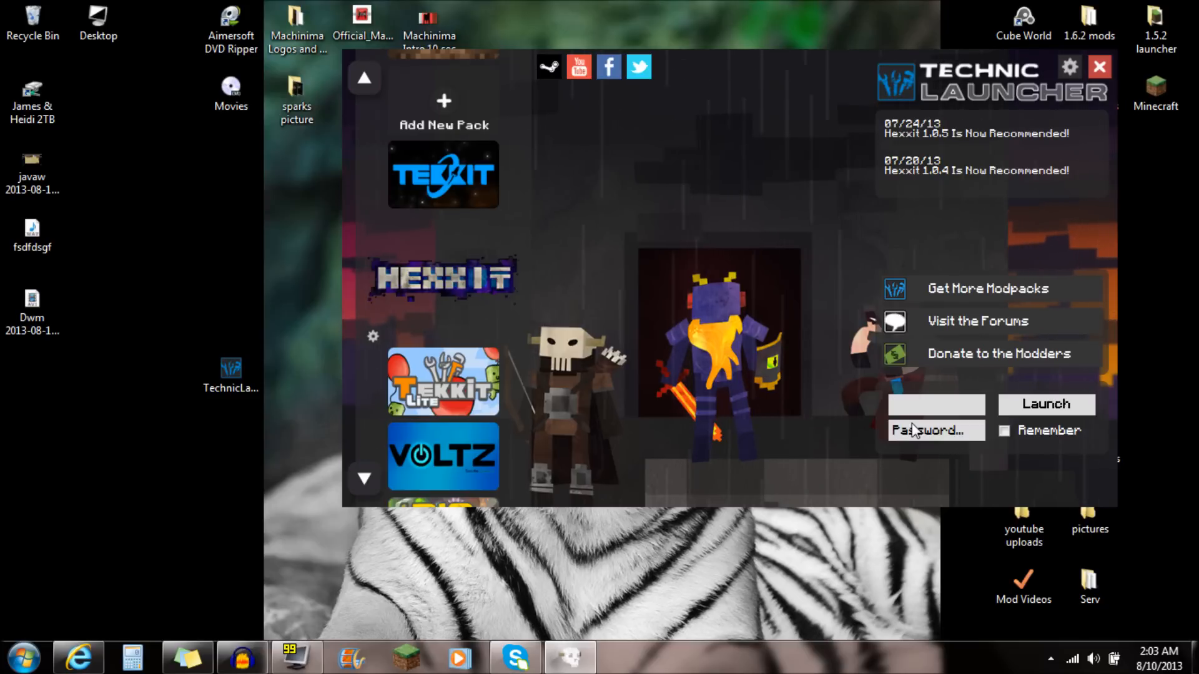
{"action": "type", "text": "jhaveryl"}
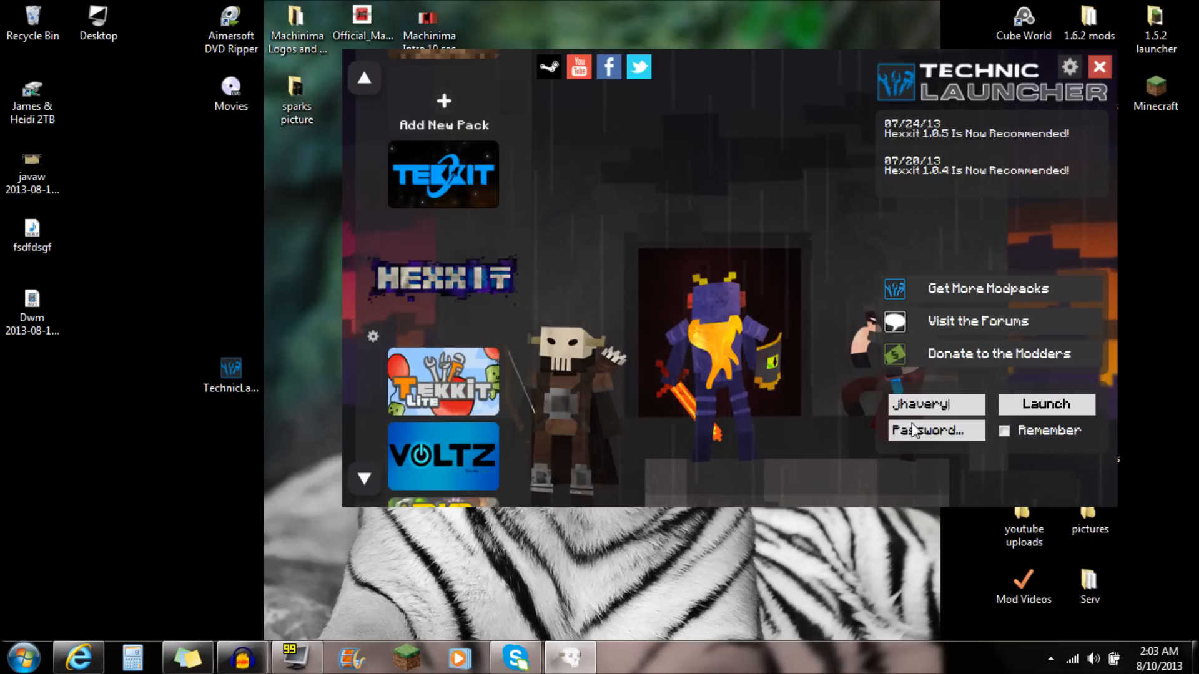
{"action": "type", "text": "2011"}
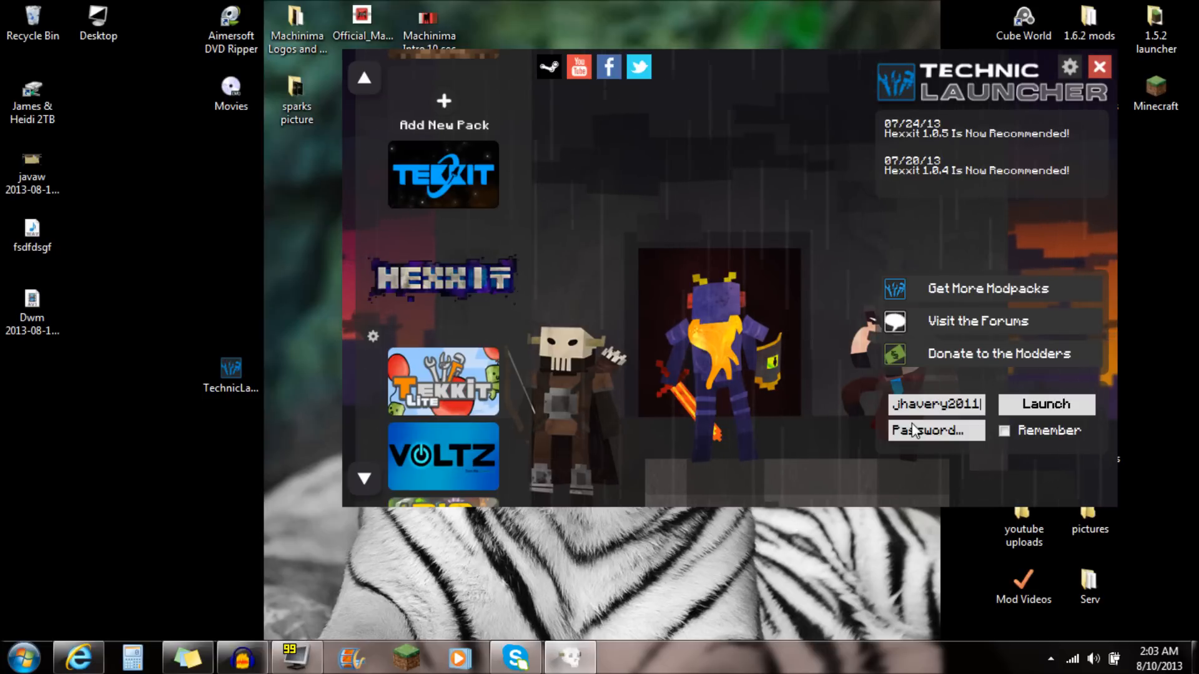
{"action": "type", "text": "@"}
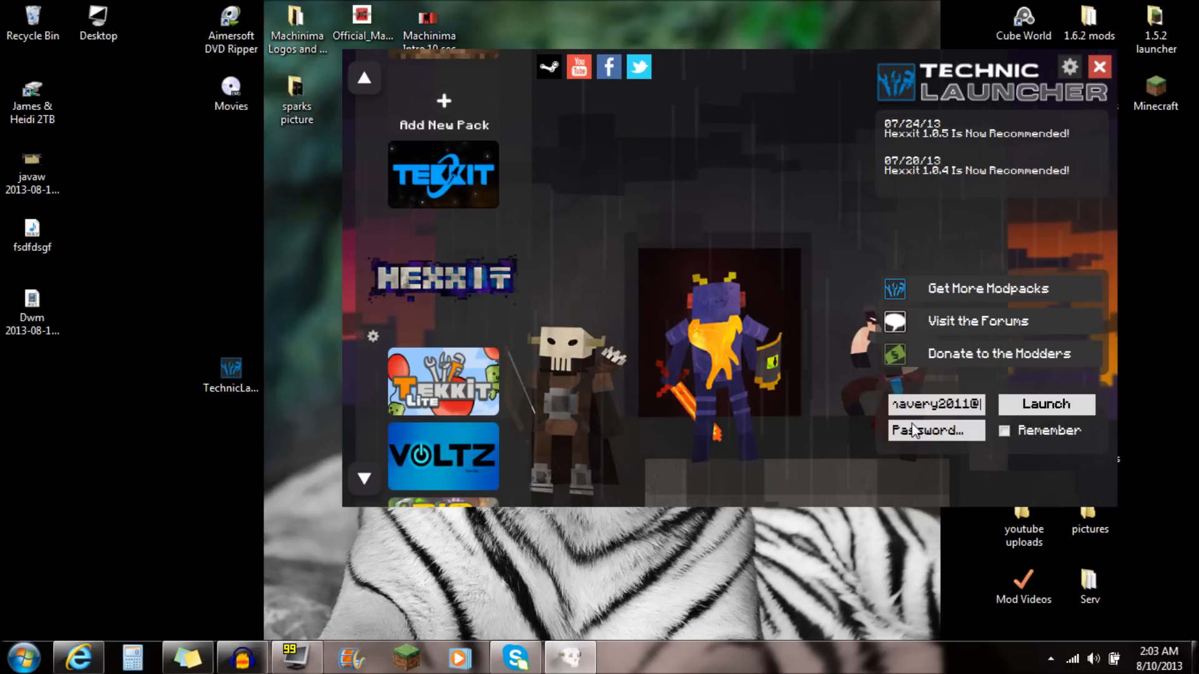
{"action": "left_click", "coordinate": [935, 430]}
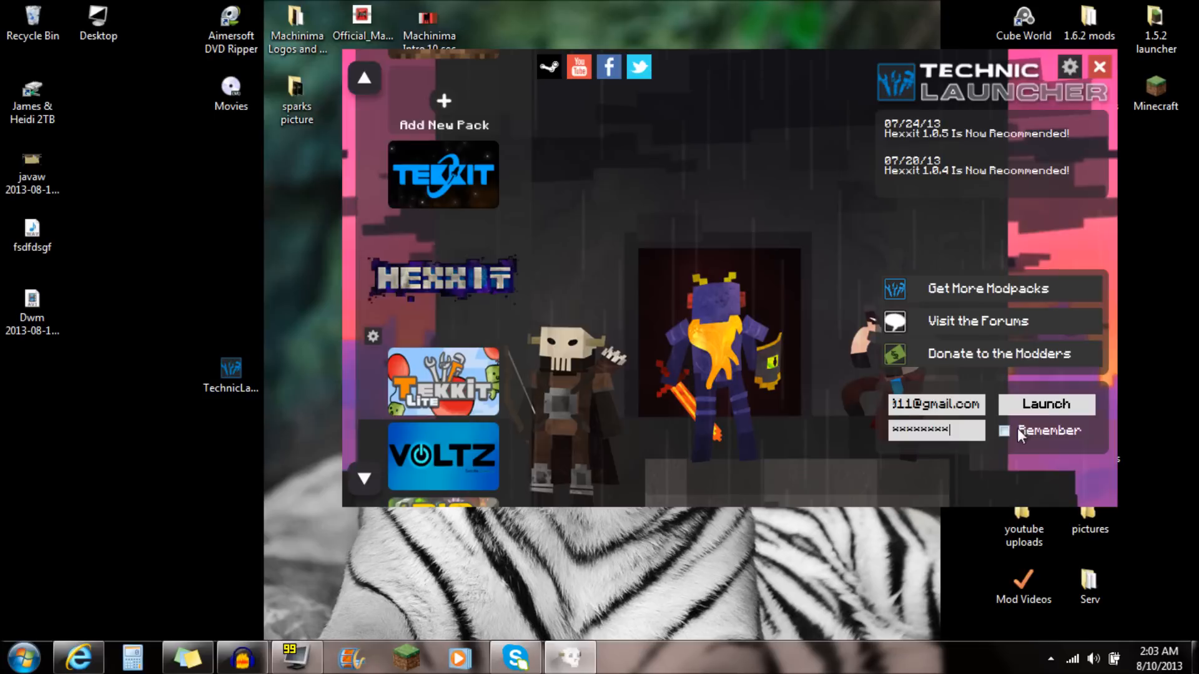
{"action": "left_click", "coordinate": [1004, 430]}
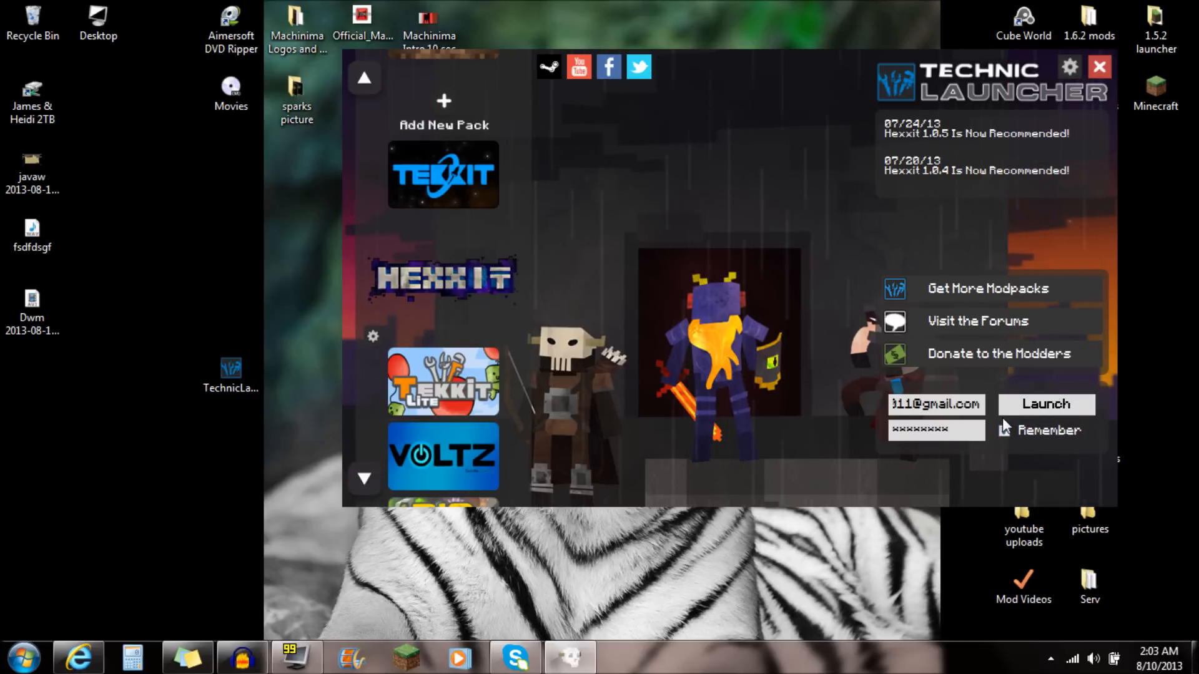
Step: Launch Hexxit so its game window opens on the Mojang startup splash
{"action": "left_click", "coordinate": [1045, 404]}
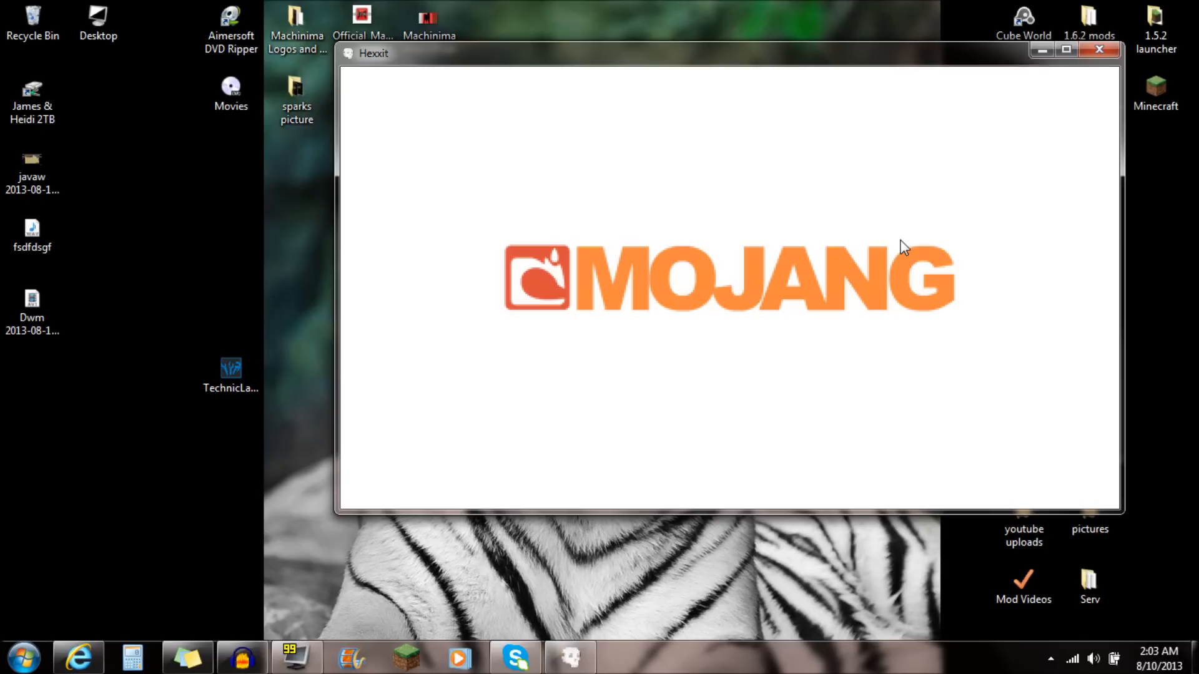
{"action": "mouse_move", "coordinate": [905, 249]}
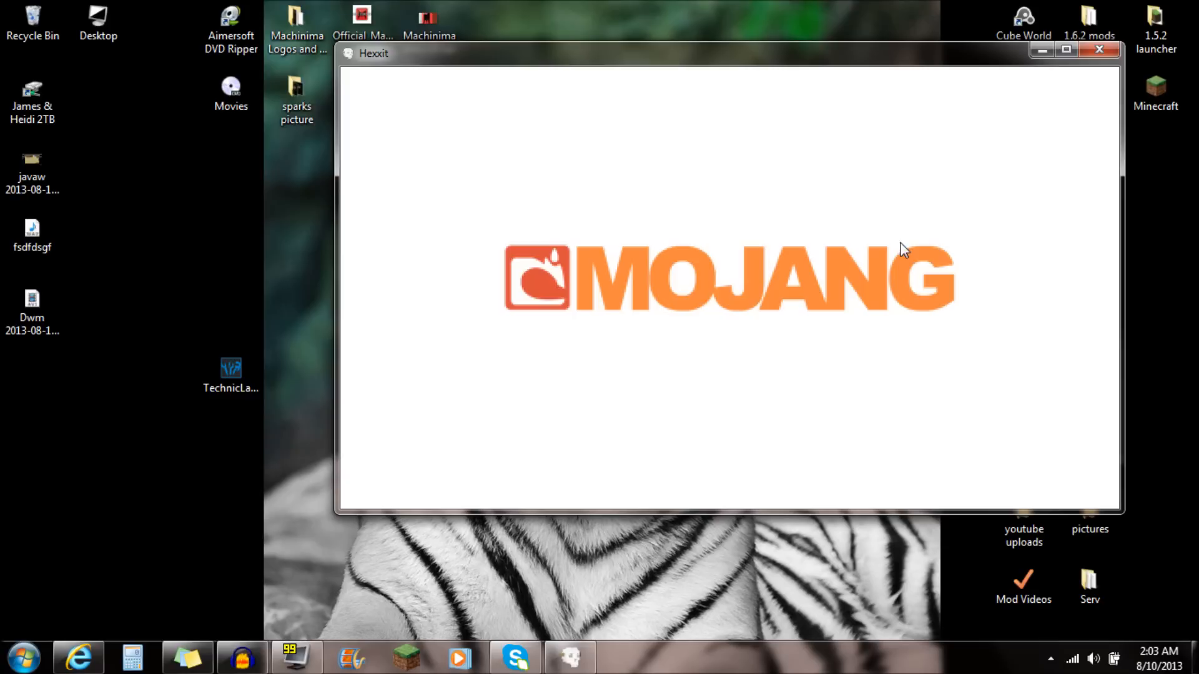
{"action": "mouse_move", "coordinate": [663, 362]}
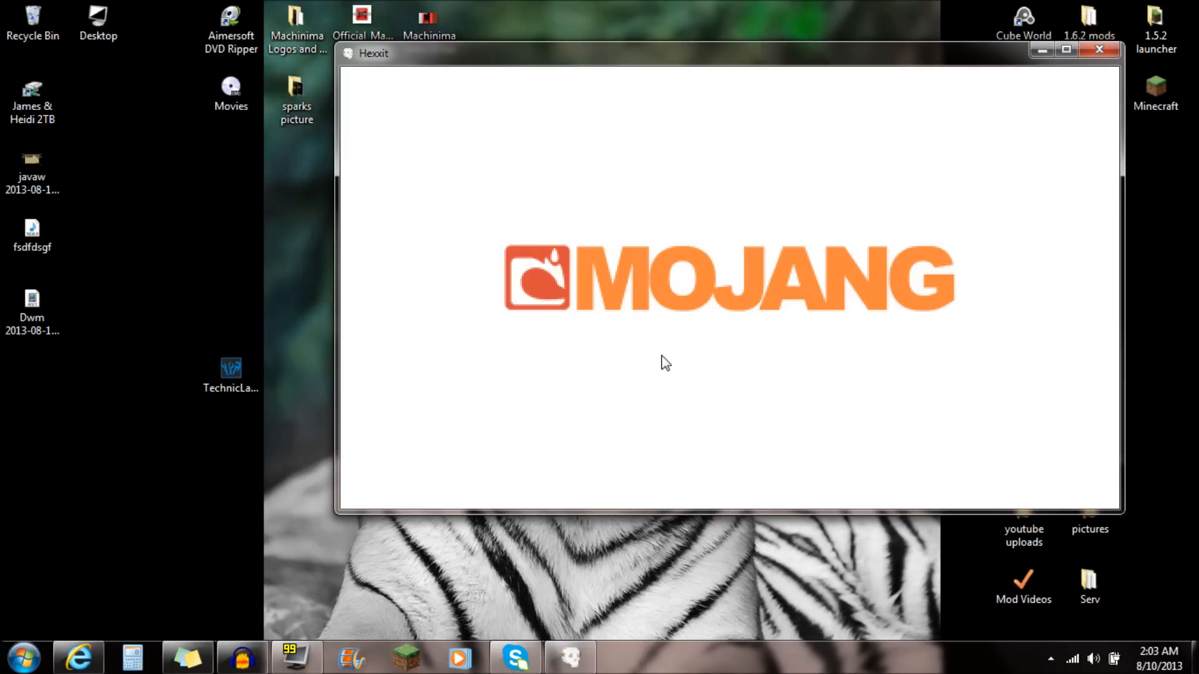
{"action": "mouse_move", "coordinate": [812, 310]}
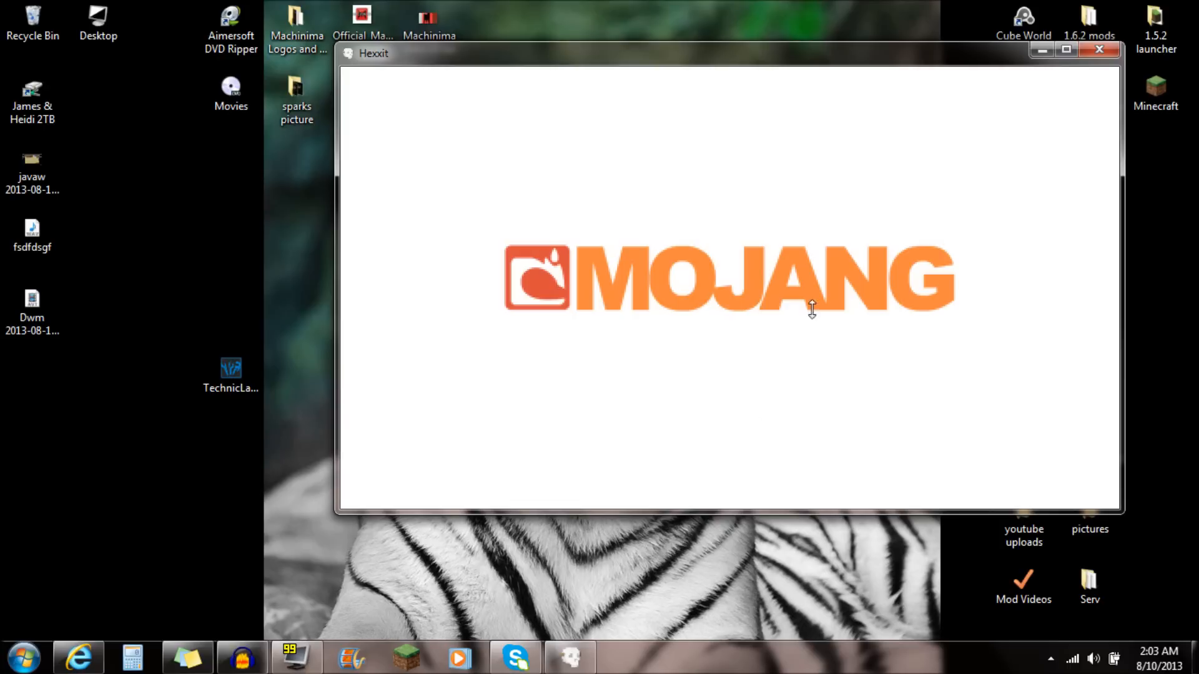
{"action": "mouse_move", "coordinate": [776, 365]}
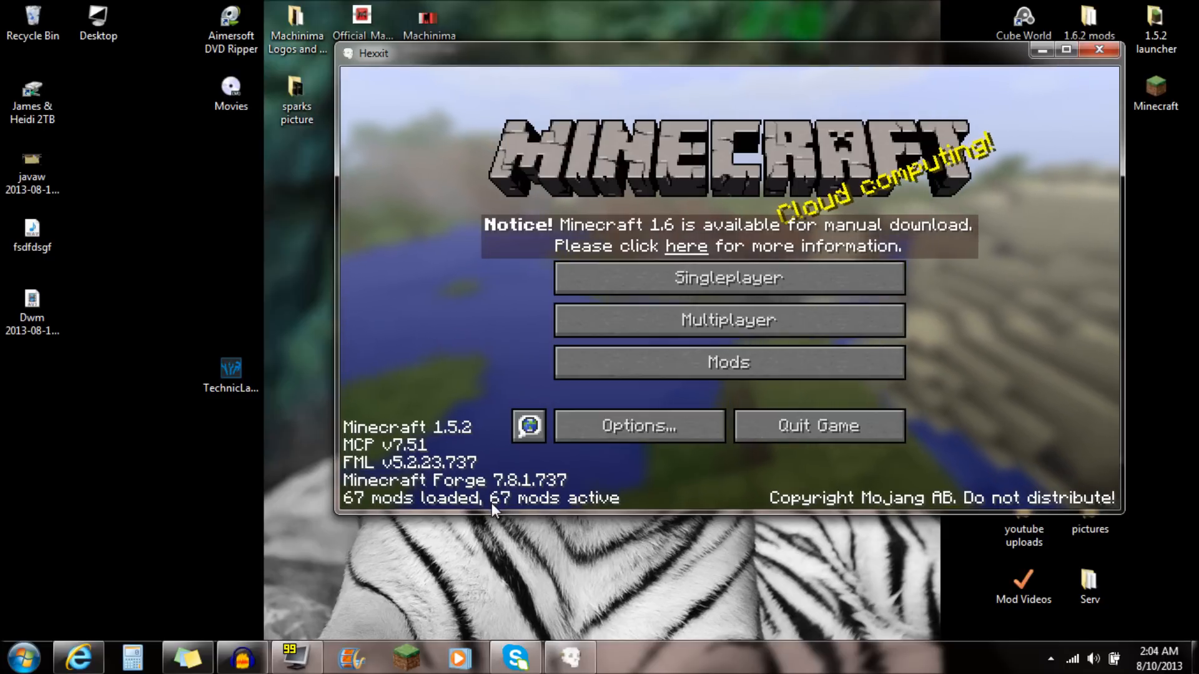
{"action": "left_click", "coordinate": [728, 362]}
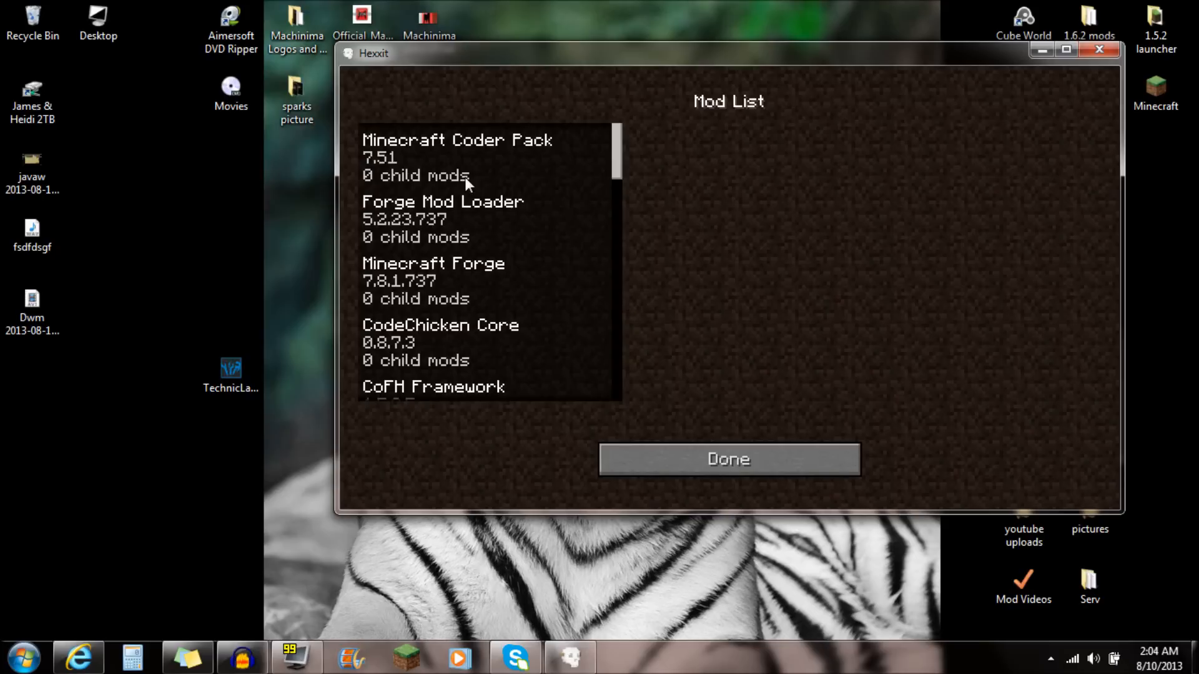
{"action": "scroll", "scroll_direction": "down", "scroll_amount": 3}
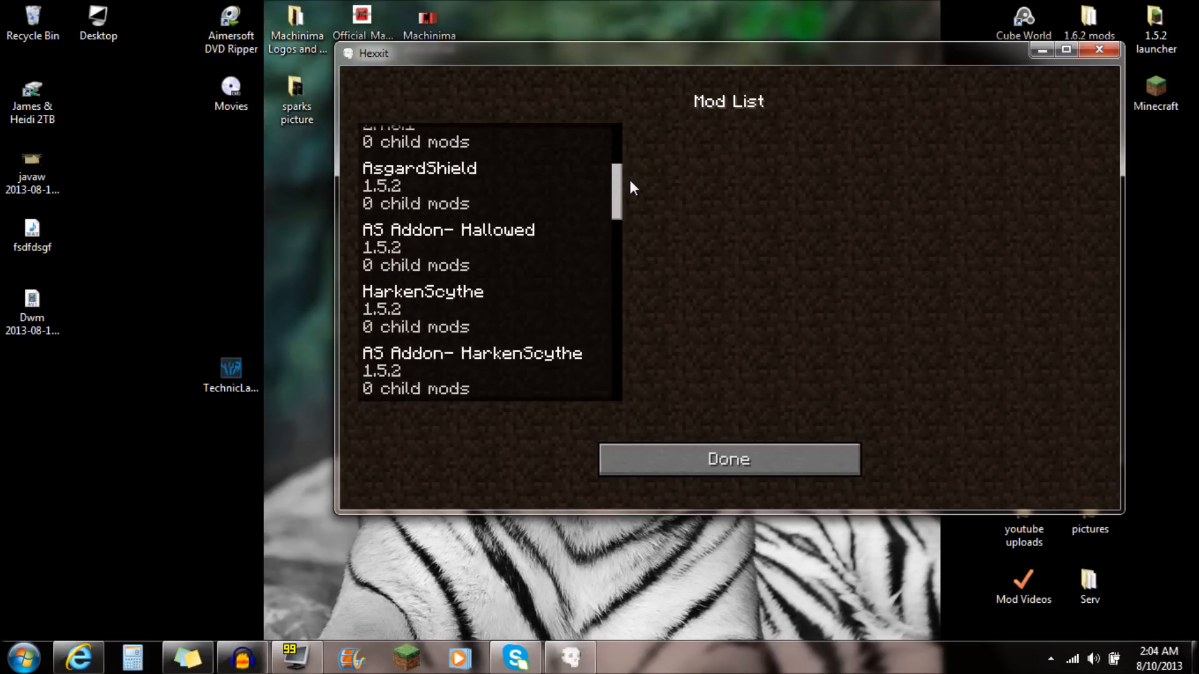
{"action": "scroll", "scroll_direction": "down", "scroll_amount": 3}
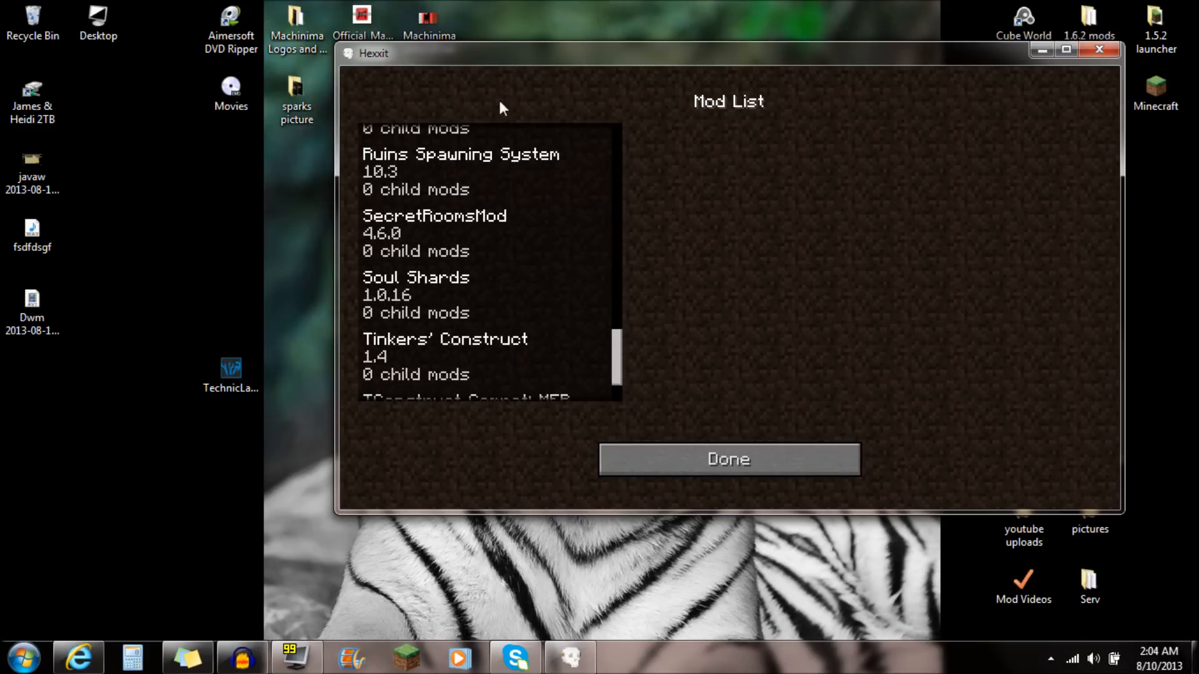
{"action": "left_click", "coordinate": [727, 459]}
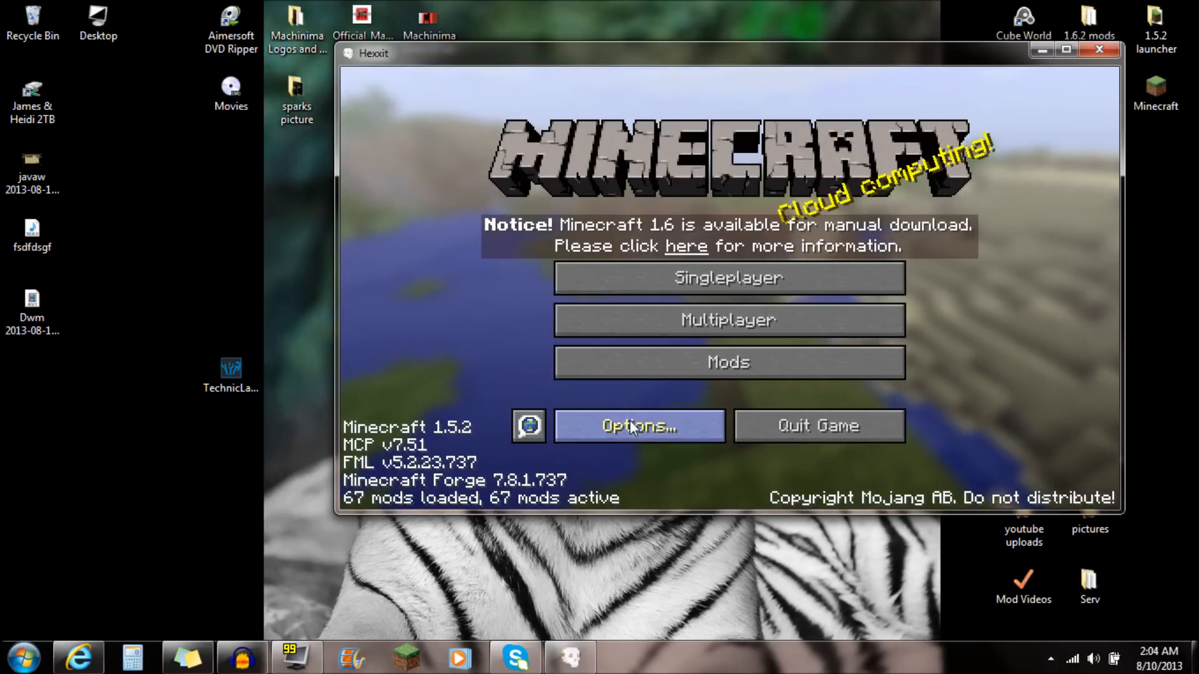
{"action": "mouse_move", "coordinate": [497, 459]}
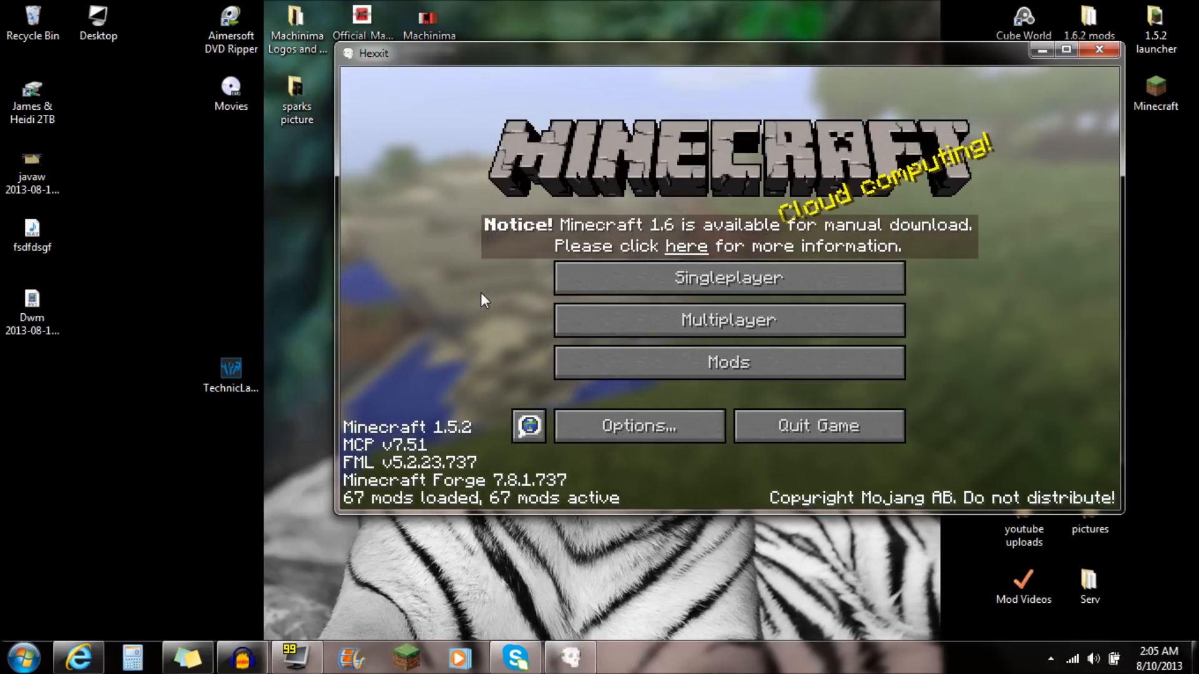
{"action": "mouse_move", "coordinate": [309, 289]}
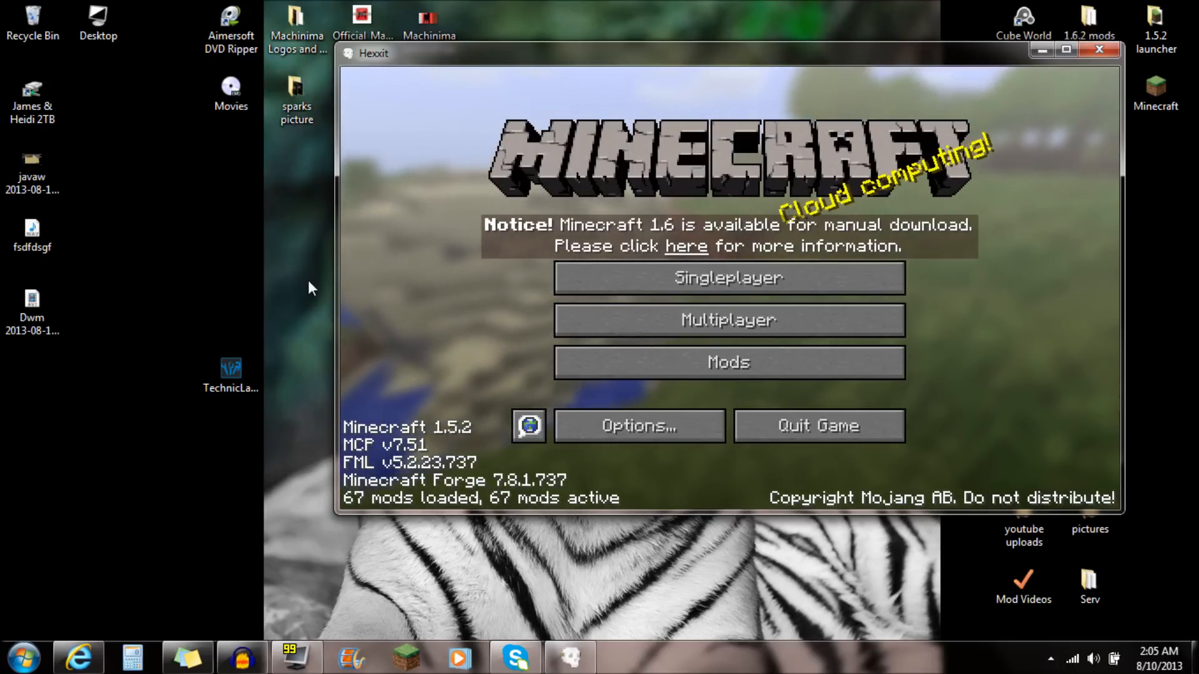
{"action": "mouse_move", "coordinate": [262, 303]}
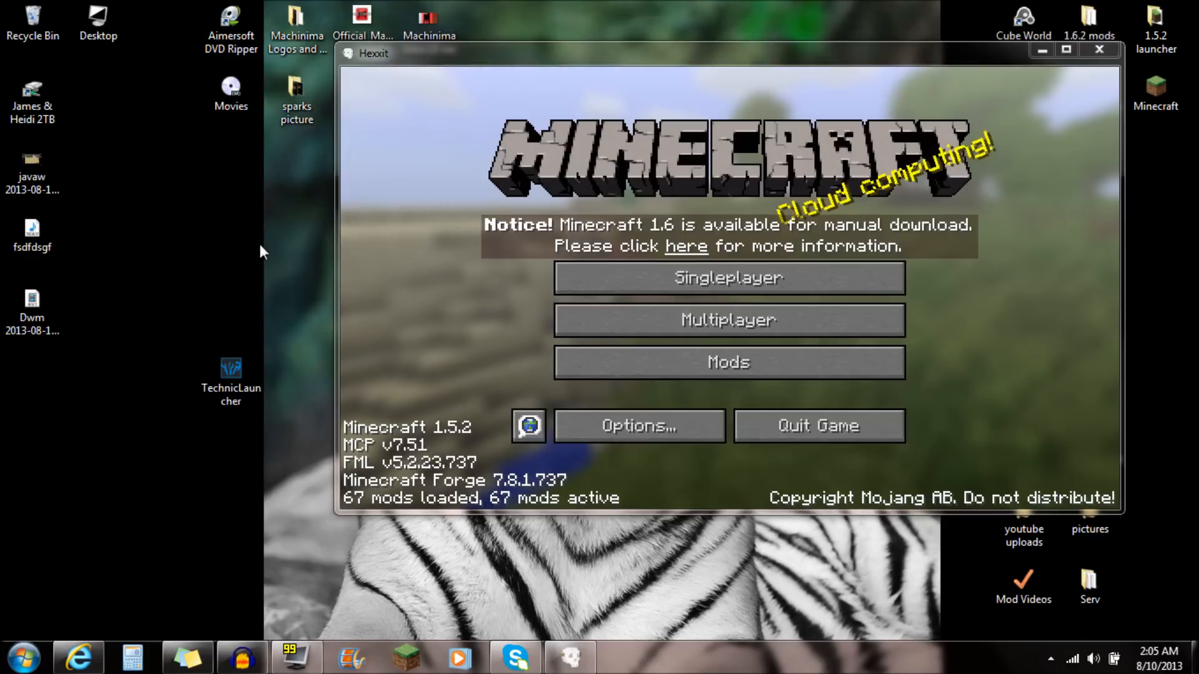
{"action": "mouse_move", "coordinate": [422, 79]}
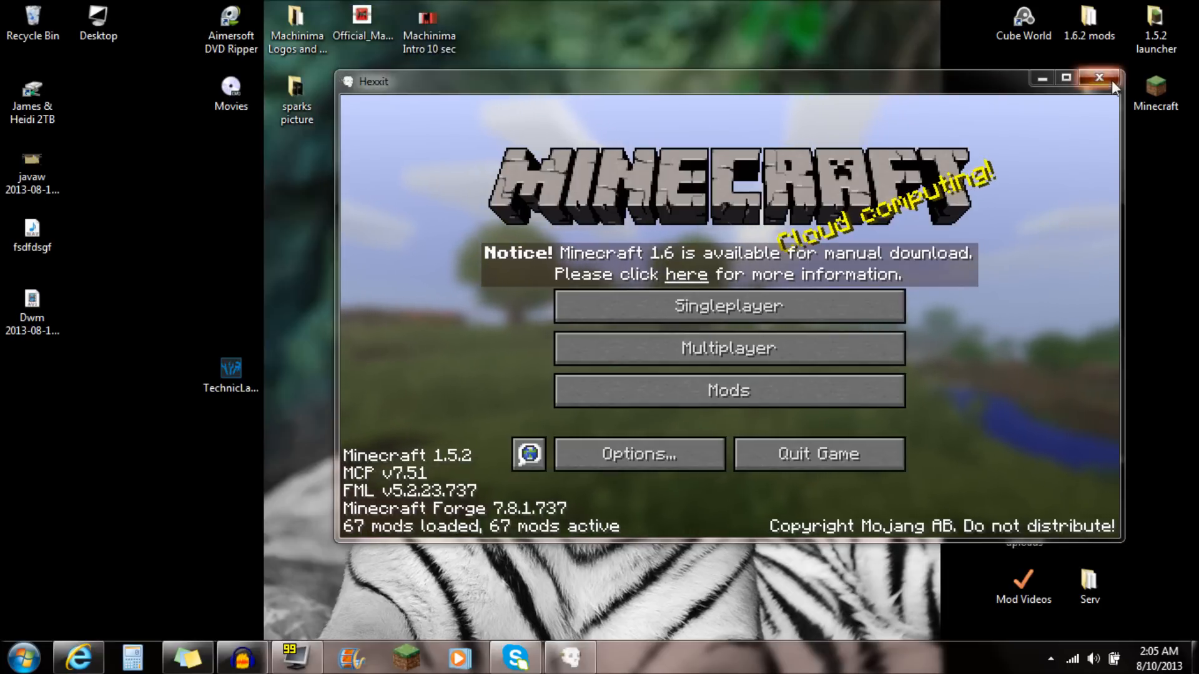
Step: Close the Hexxit game window with its top-right X button
{"action": "left_click", "coordinate": [1100, 78]}
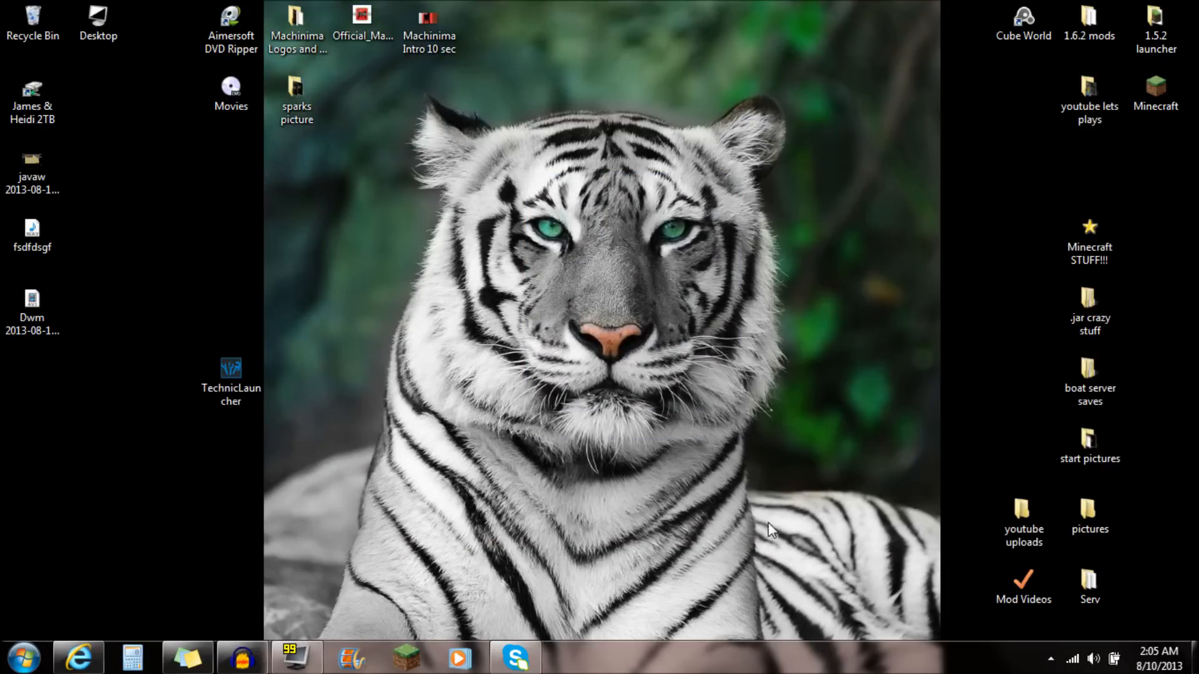
{"action": "mouse_move", "coordinate": [418, 534]}
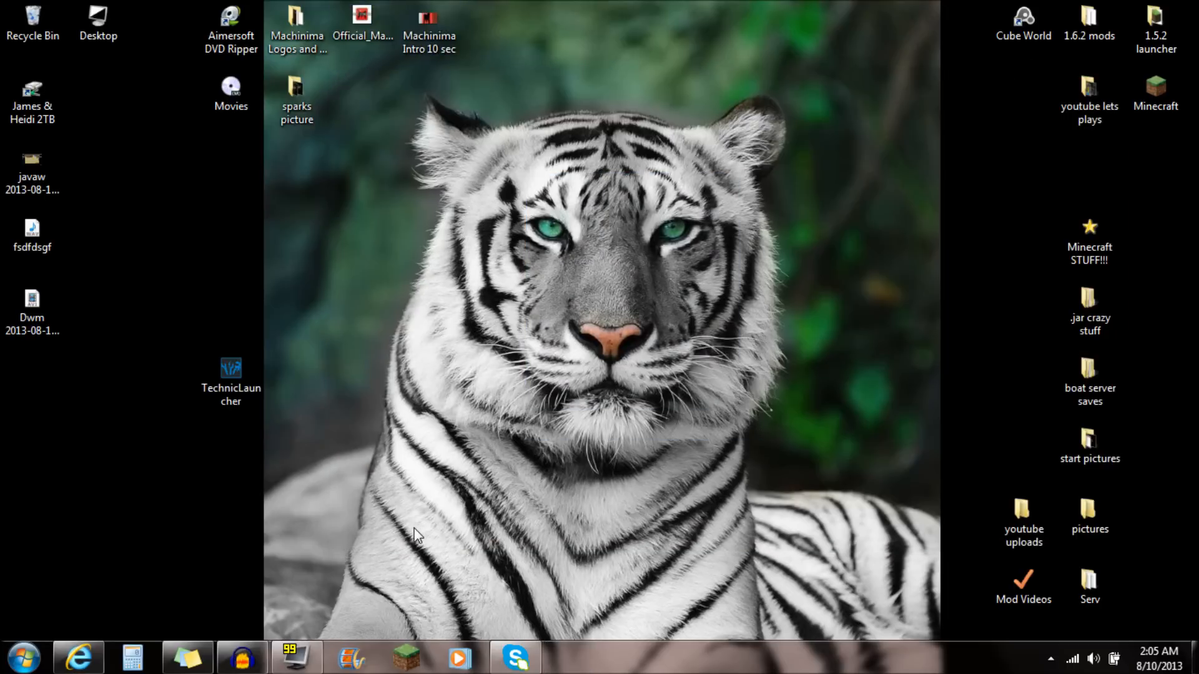